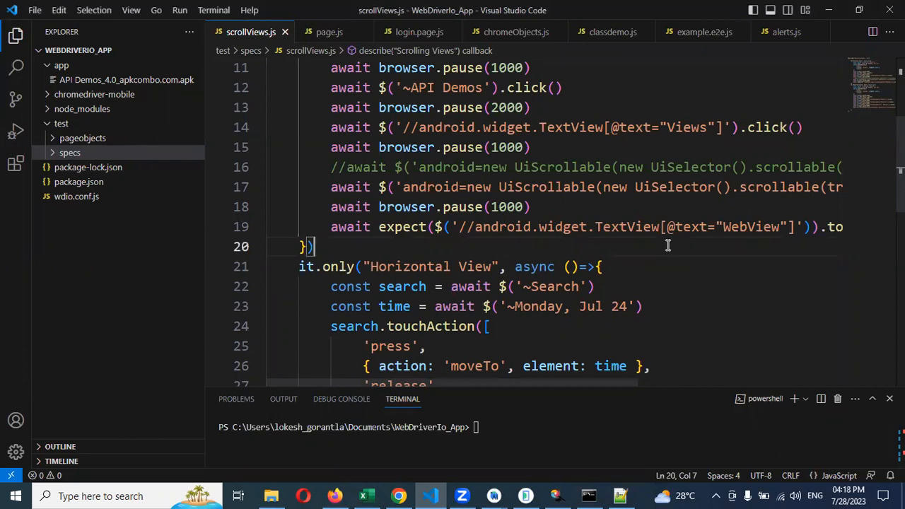
- Fix the lowercase hook names to beforeEach and afterEach in the Notepad++ note and save it
{"action": "left_click", "coordinate": [620, 495]}
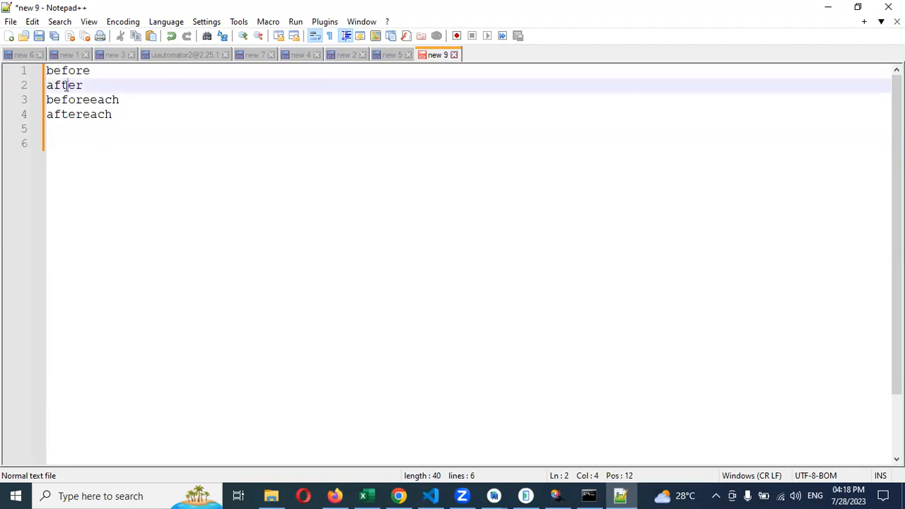
{"action": "double_click", "coordinate": [78, 113]}
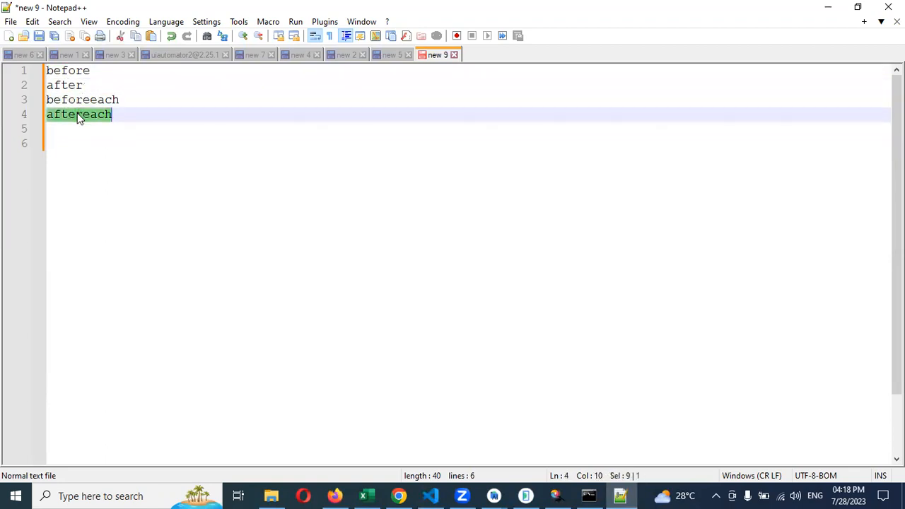
{"action": "mouse_move", "coordinate": [74, 150]}
{"action": "type", "text": "E"}
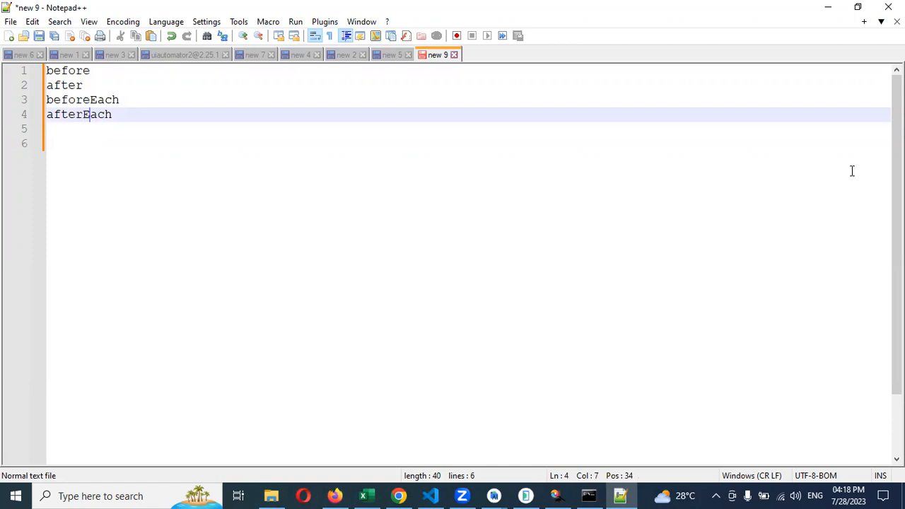
{"action": "key", "text": "ctrl+s"}
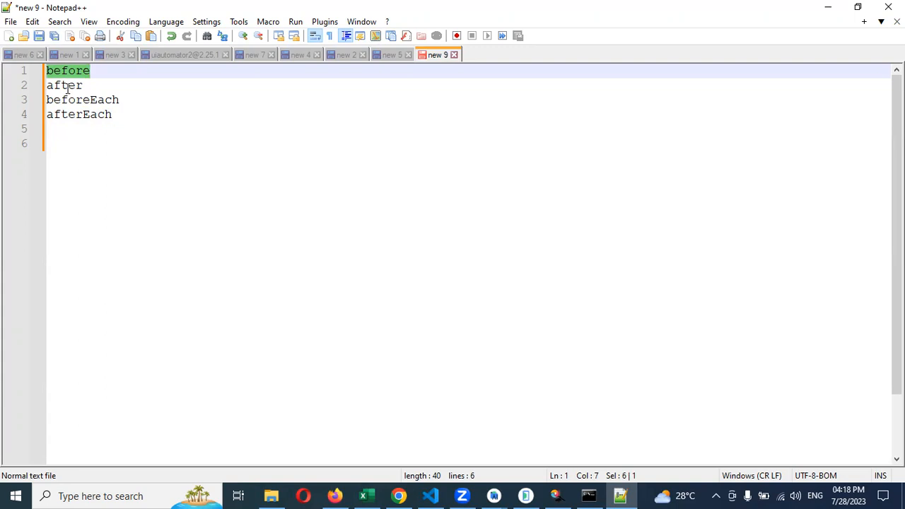
{"action": "mouse_move", "coordinate": [228, 6]}
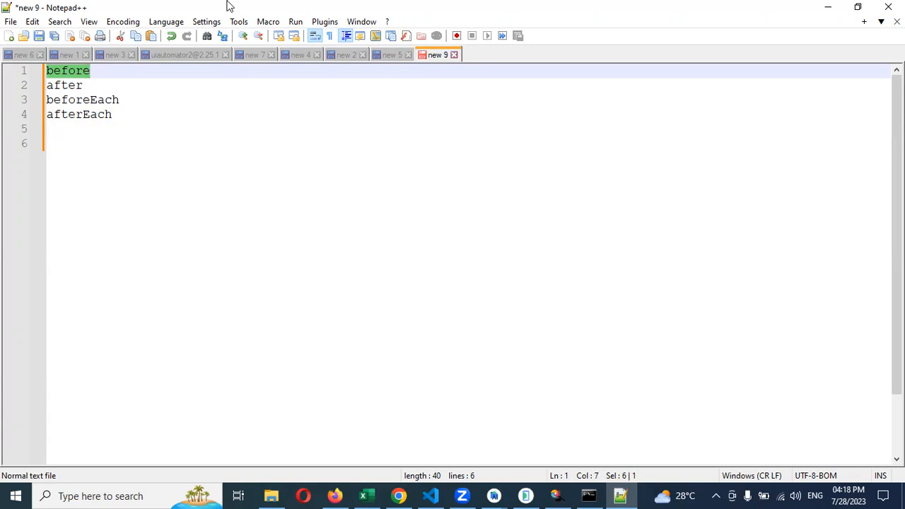
{"action": "mouse_move", "coordinate": [446, 494]}
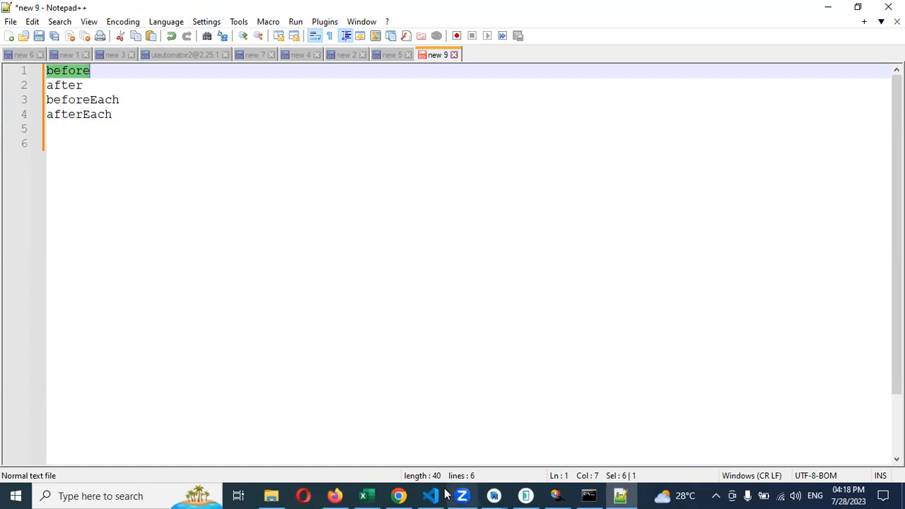
- Highlight the touchAction block on lines 4–10 of scrollViews.js and scroll through the Vertical View test
{"action": "left_click", "coordinate": [430, 495]}
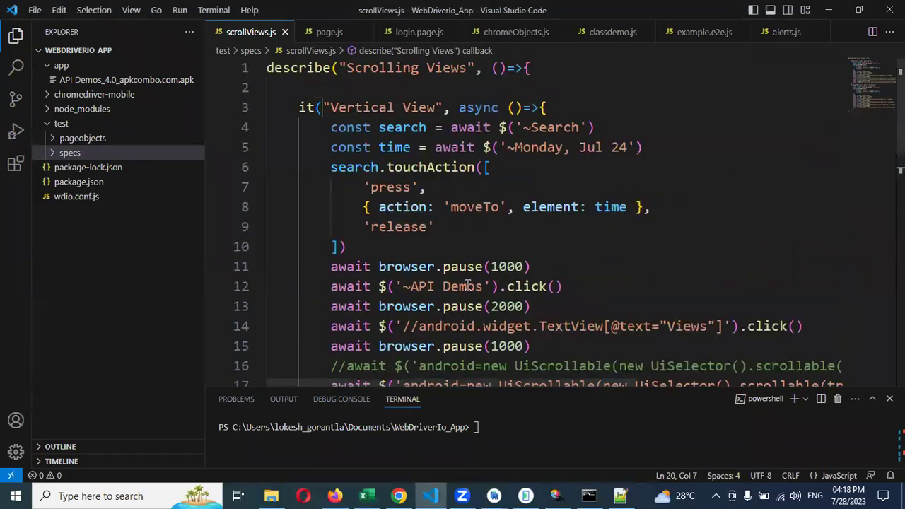
{"action": "mouse_move", "coordinate": [11, 71]}
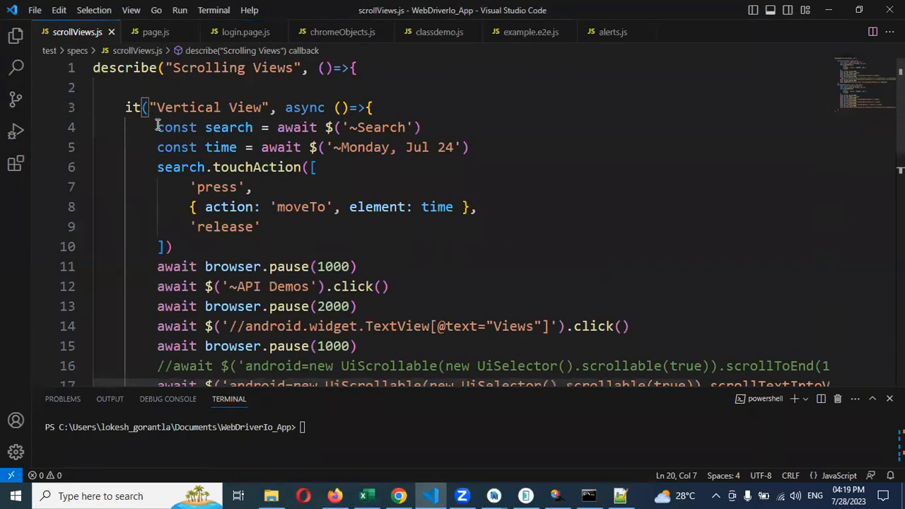
{"action": "left_click_drag", "start_coordinate": [157, 128], "coordinate": [172, 246]}
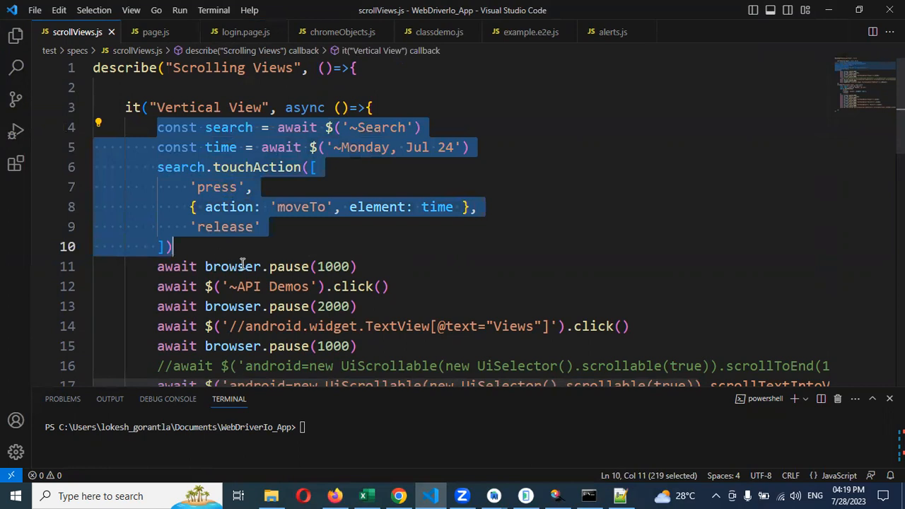
{"action": "scroll", "scroll_direction": "down", "scroll_amount": 3}
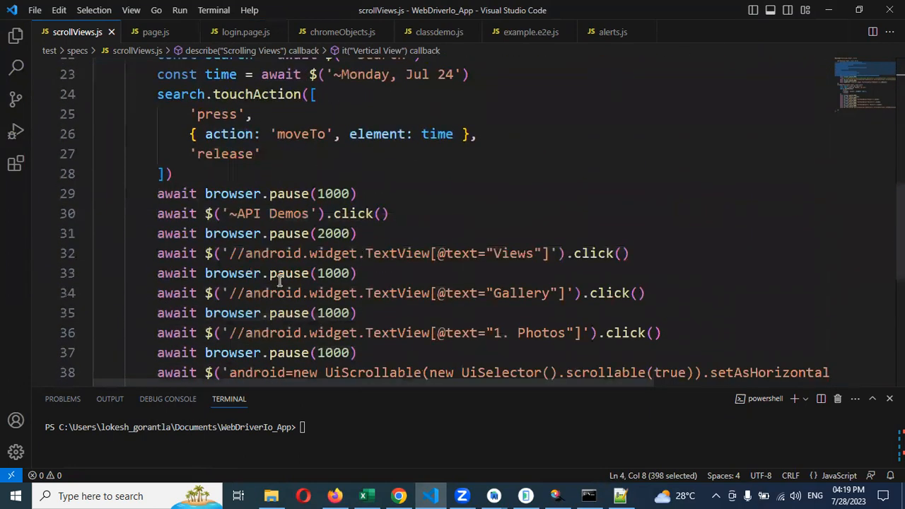
{"action": "scroll", "scroll_direction": "down", "scroll_amount": 3}
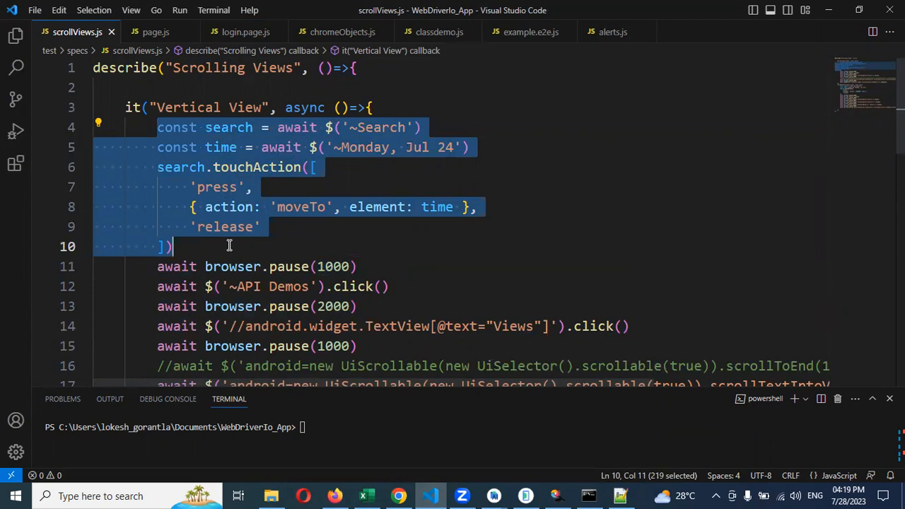
{"action": "mouse_move", "coordinate": [246, 314]}
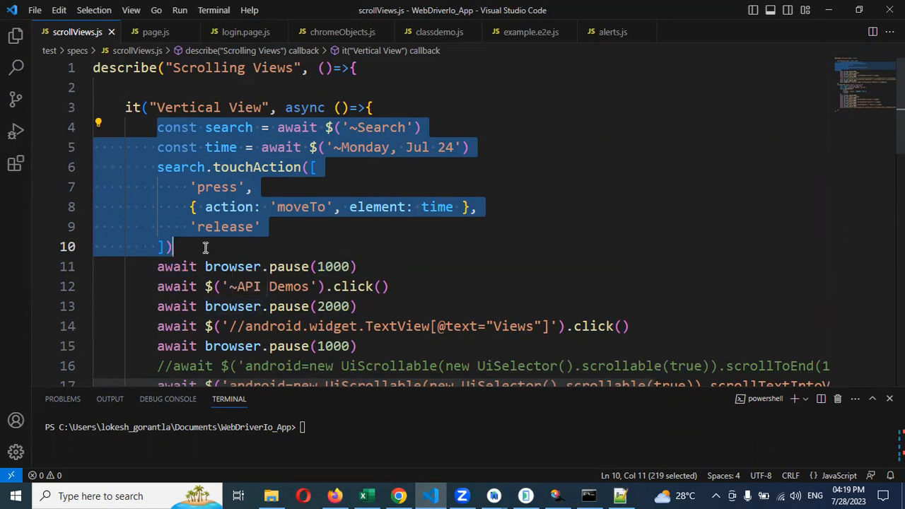
{"action": "mouse_move", "coordinate": [229, 206]}
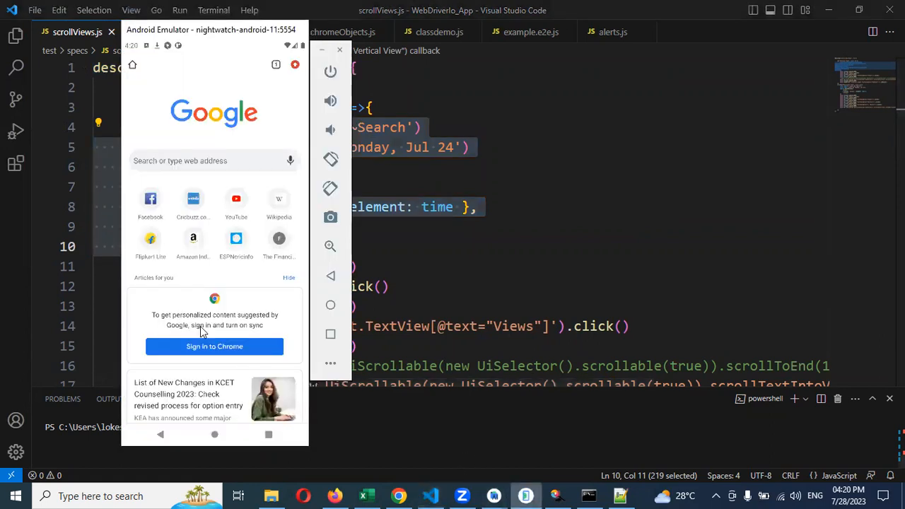
{"action": "mouse_move", "coordinate": [207, 246]}
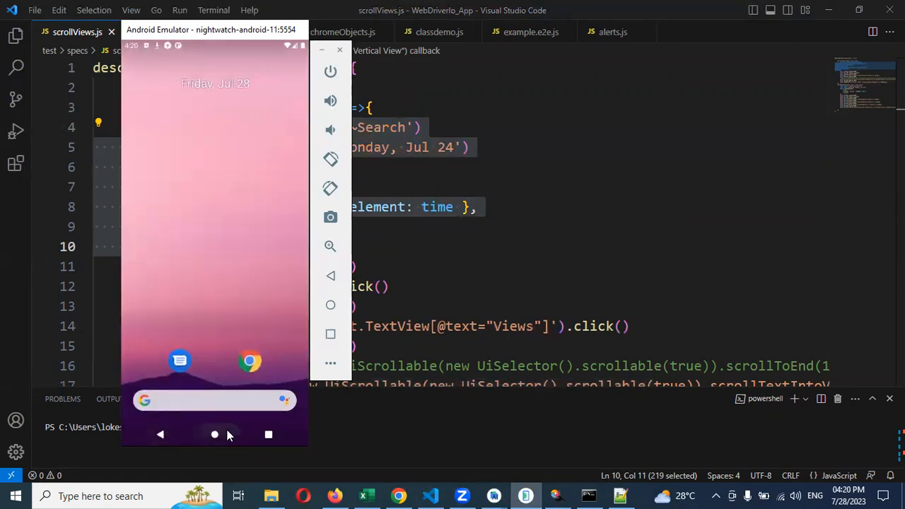
{"action": "left_click", "coordinate": [249, 363]}
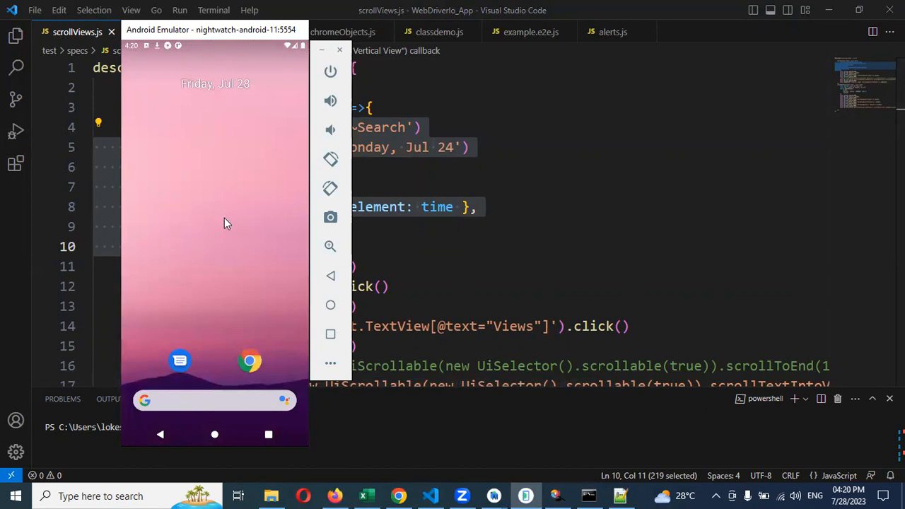
{"action": "mouse_move", "coordinate": [240, 226]}
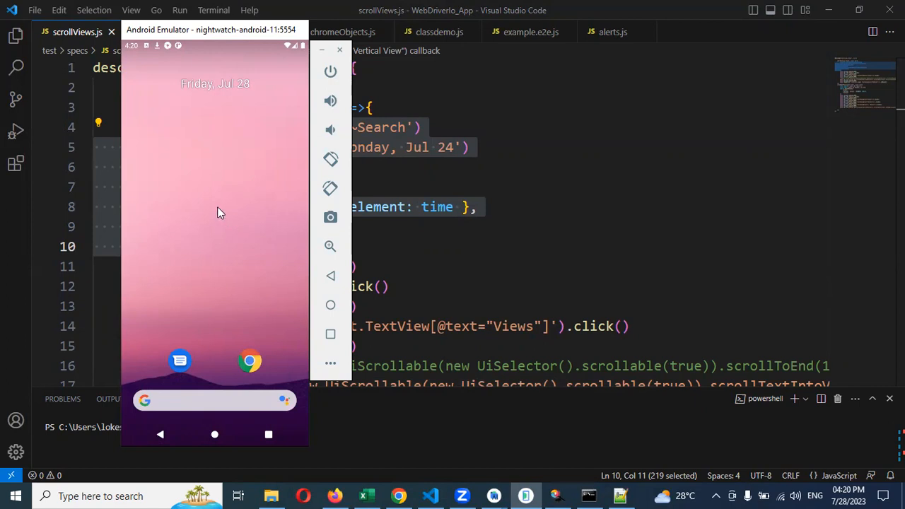
{"action": "mouse_move", "coordinate": [219, 191]}
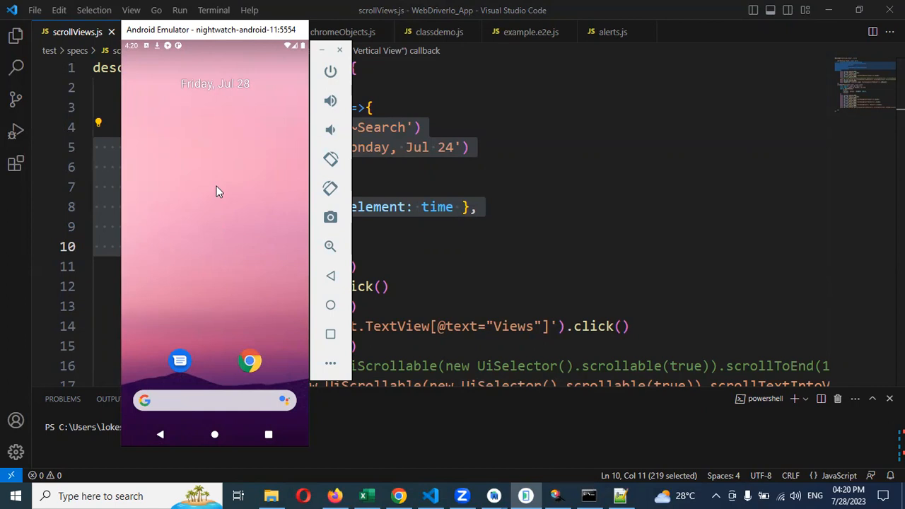
{"action": "mouse_move", "coordinate": [176, 172]}
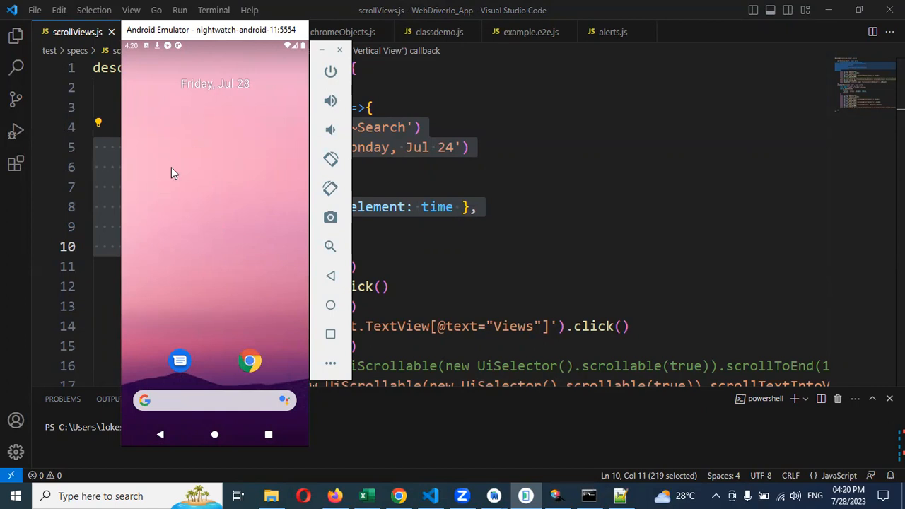
{"action": "mouse_move", "coordinate": [217, 205]}
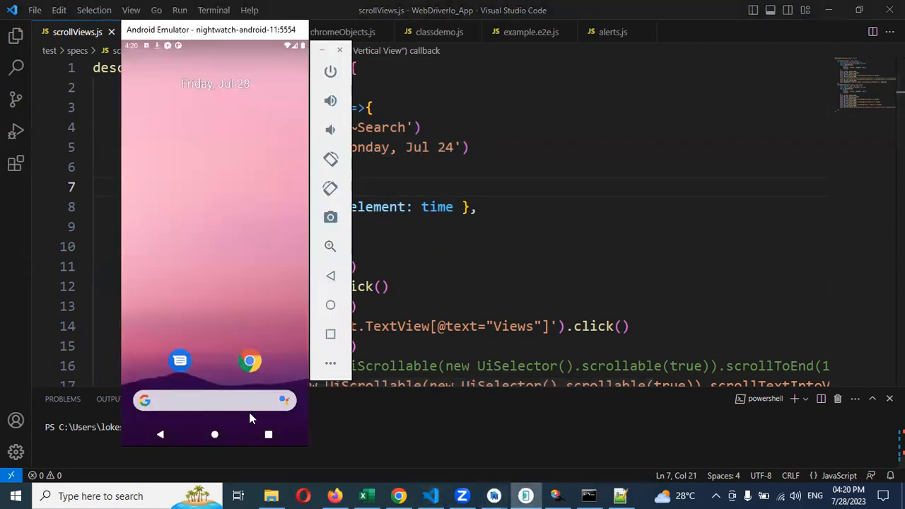
{"action": "mouse_move", "coordinate": [274, 449]}
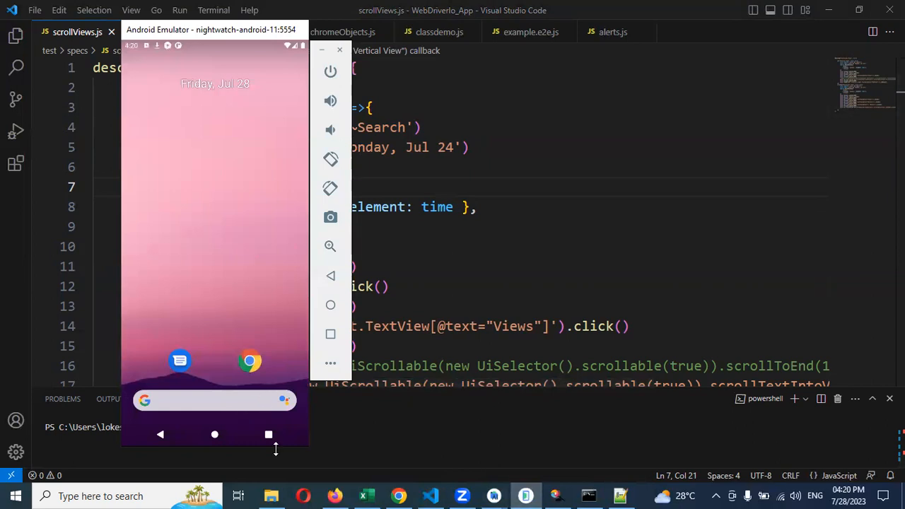
{"action": "mouse_move", "coordinate": [232, 275]}
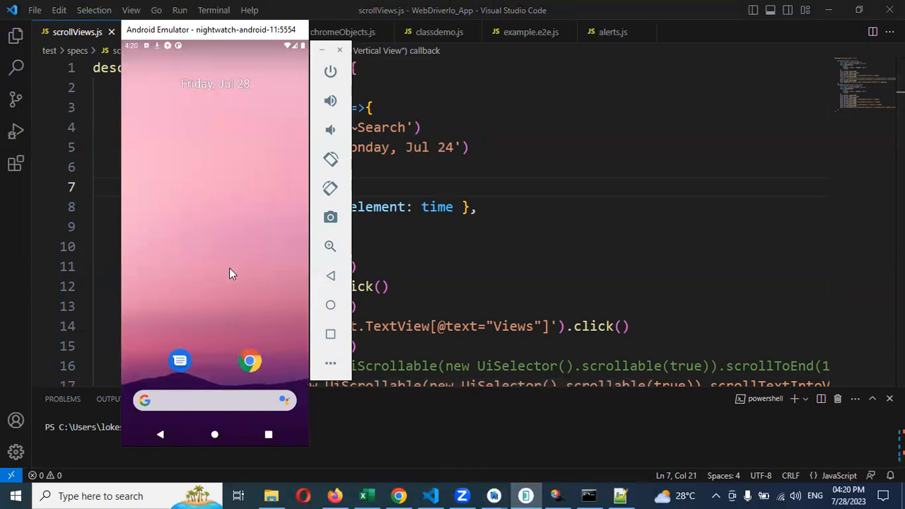
{"action": "mouse_move", "coordinate": [233, 279]}
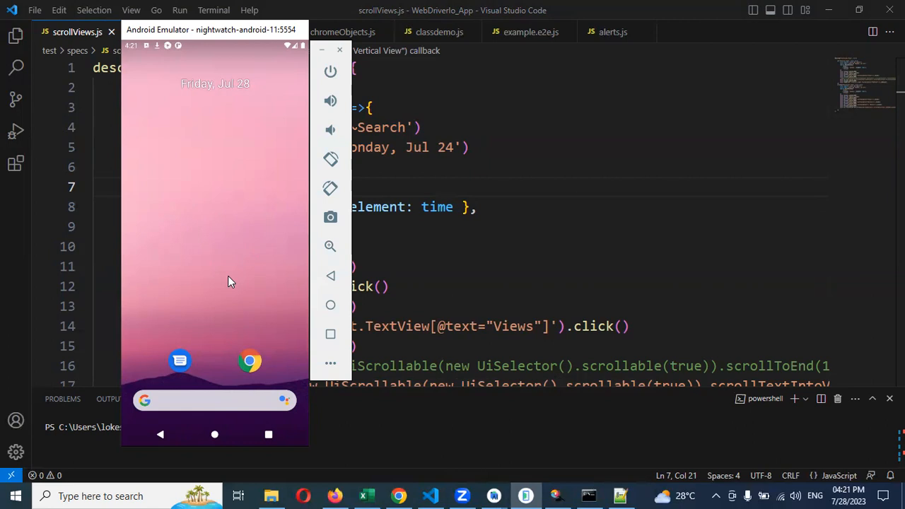
{"action": "mouse_move", "coordinate": [182, 311]}
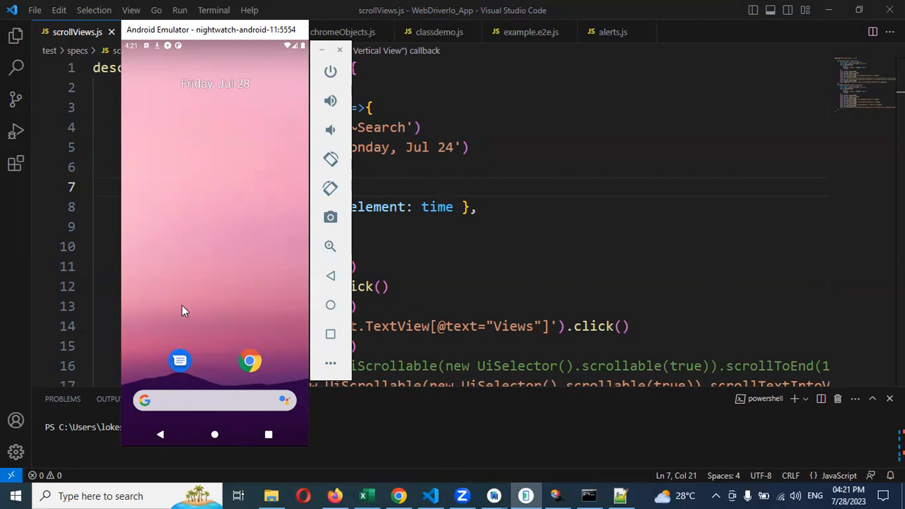
{"action": "mouse_move", "coordinate": [198, 274]}
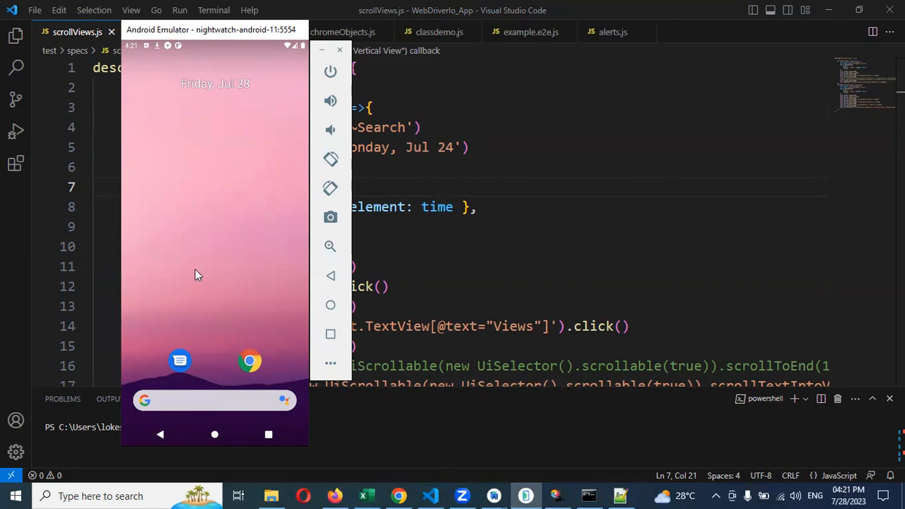
{"action": "mouse_move", "coordinate": [190, 283]}
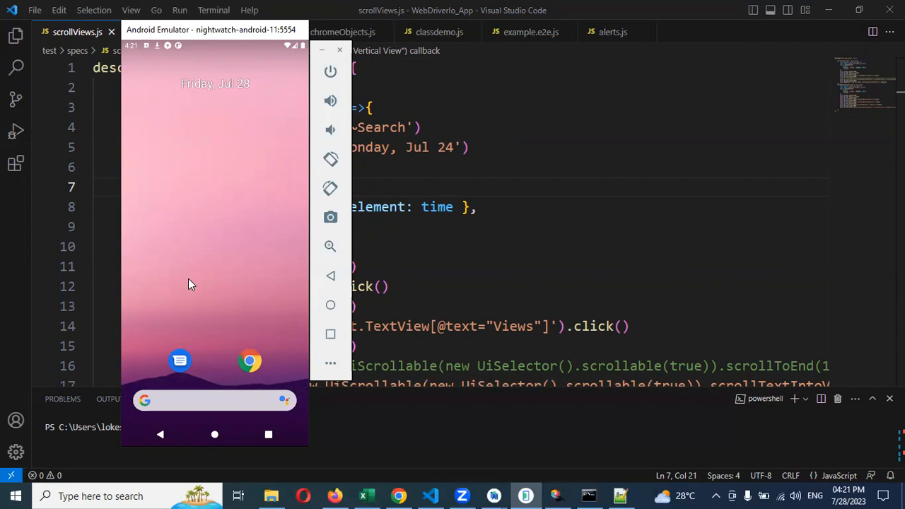
{"action": "mouse_move", "coordinate": [195, 137]}
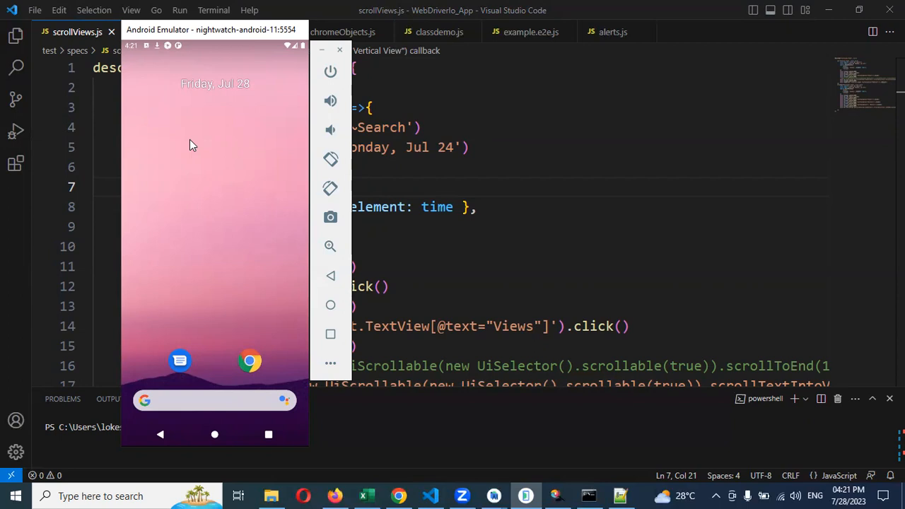
{"action": "mouse_move", "coordinate": [422, 225]}
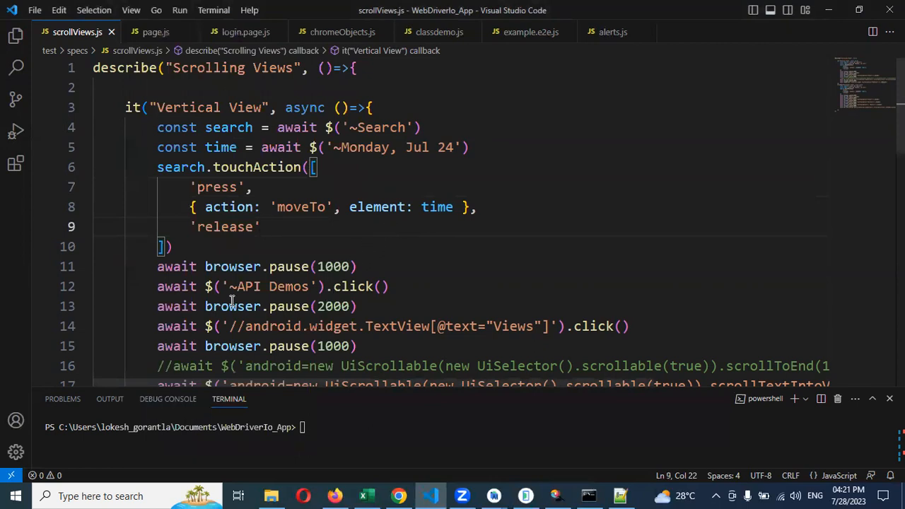
{"action": "mouse_move", "coordinate": [17, 96]}
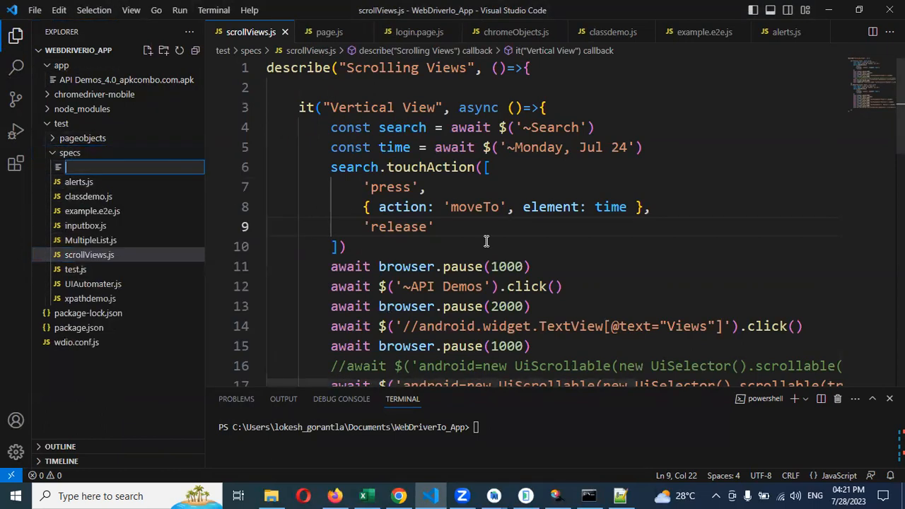
- Name the new file in the specs folder sampleHook.js
{"action": "type", "text": "sampleHook"}
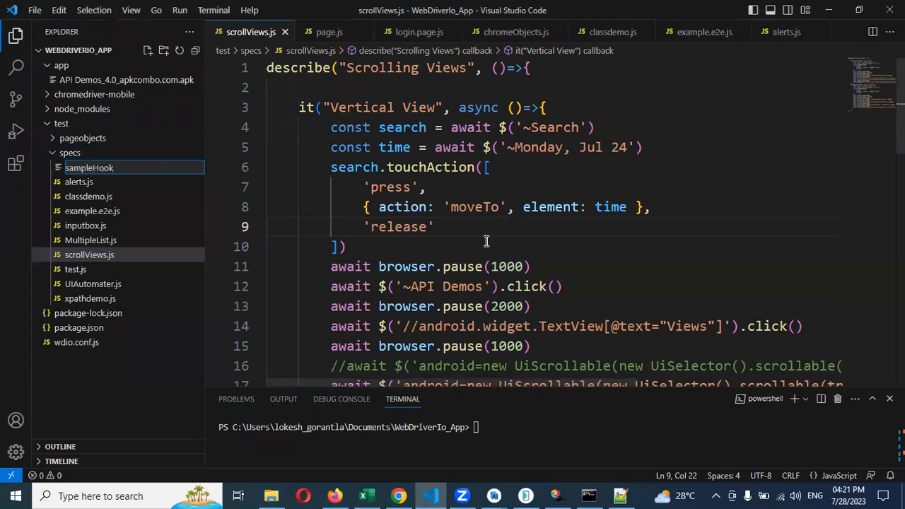
- Start sampleHook.js with a describe("hooks", ()=>{}) suite block
{"action": "double_click", "coordinate": [89, 167]}
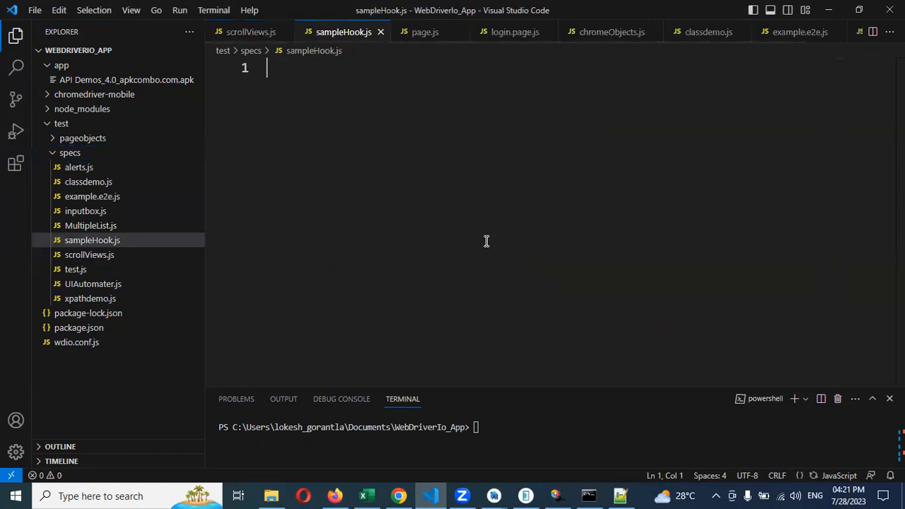
{"action": "type", "text": "describe("}
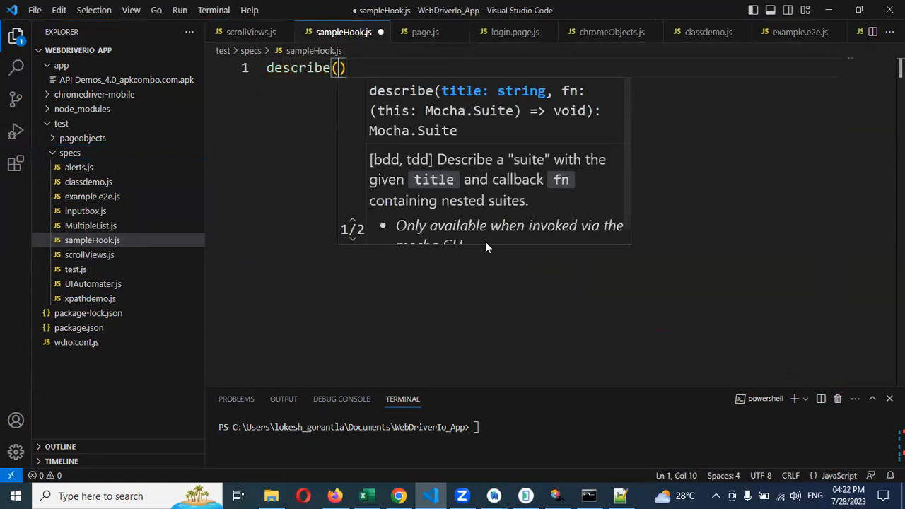
{"action": "type", "text": "\"\""}
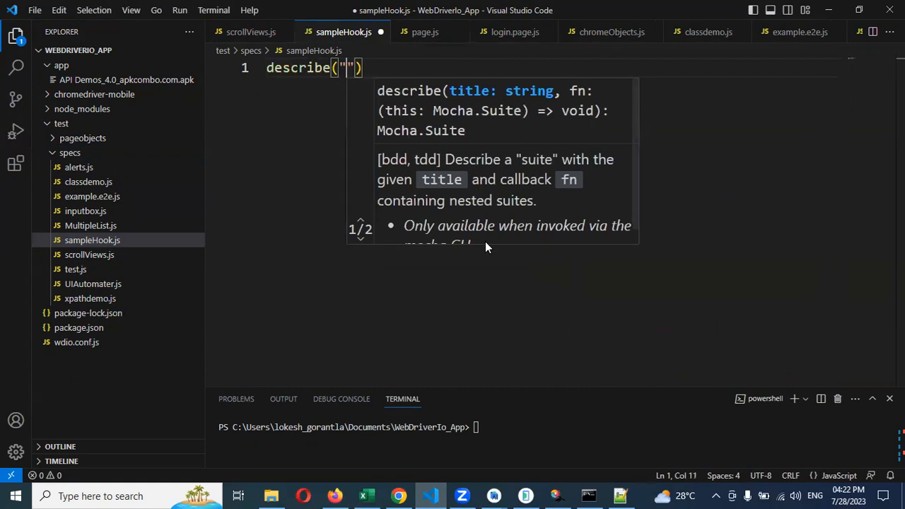
{"action": "type", "text": "hooks"}
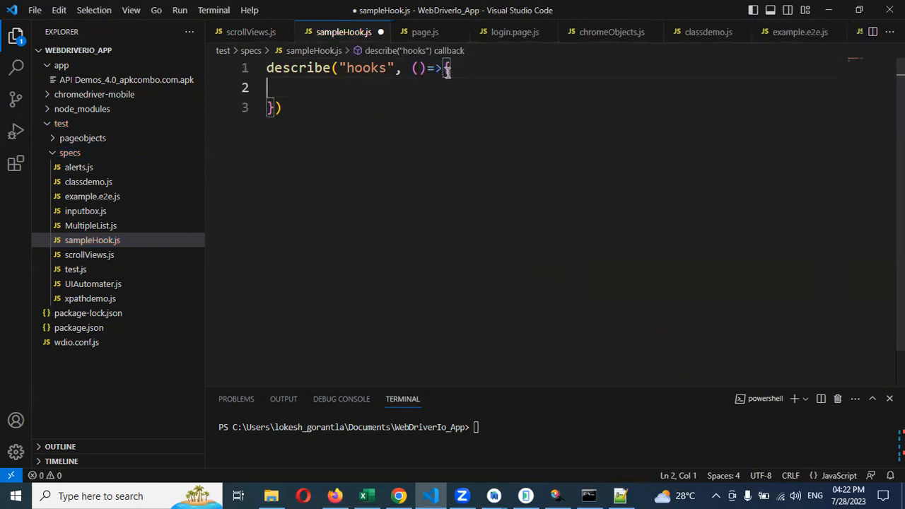
{"action": "key", "text": "Enter"}
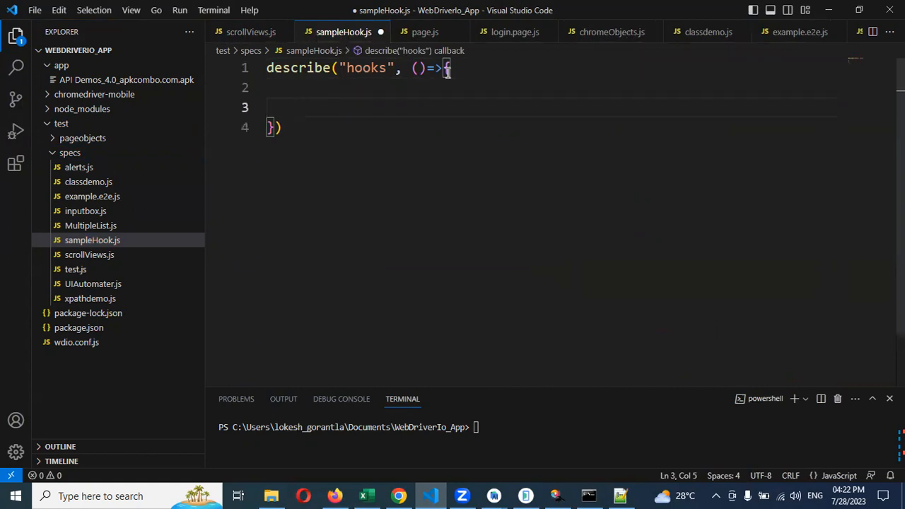
- Add an async before hook that logs "Before Method" inside the hooks suite
{"action": "type", "text": "before"}
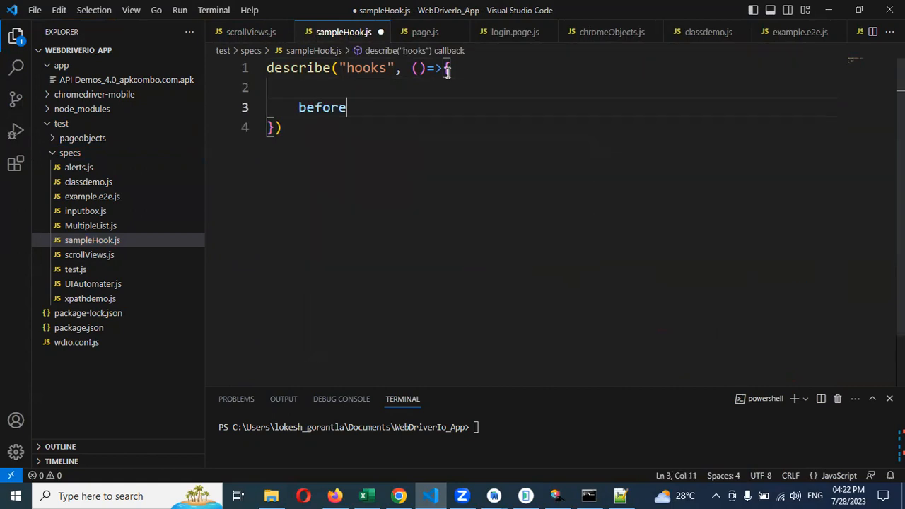
{"action": "type", "text": "()"}
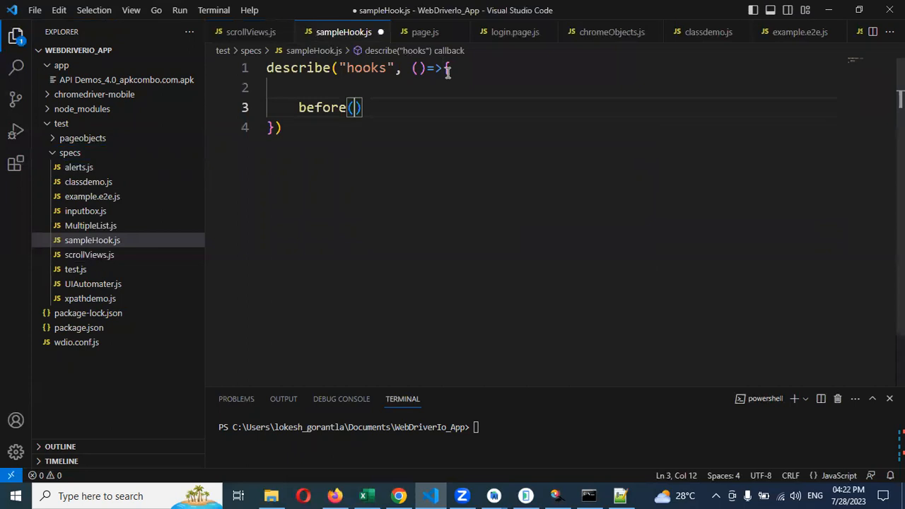
{"action": "type", "text": "()"}
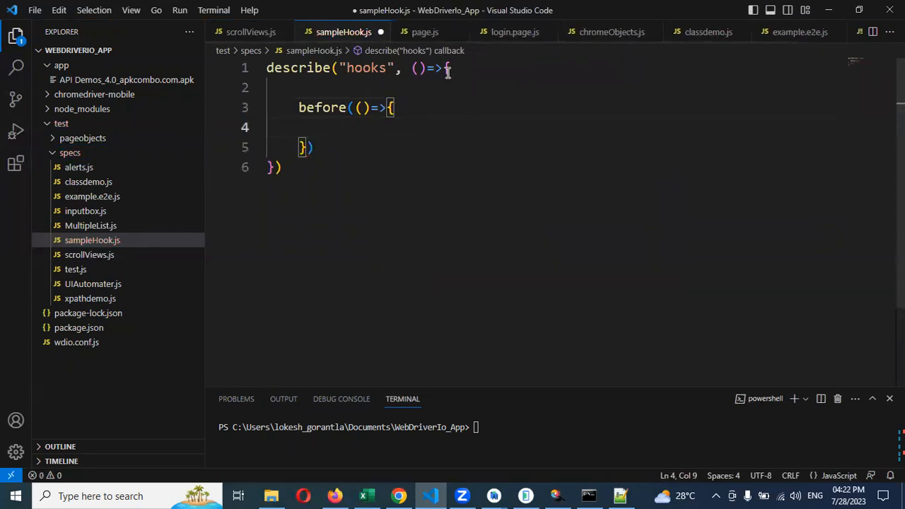
{"action": "type", "text": "a"}
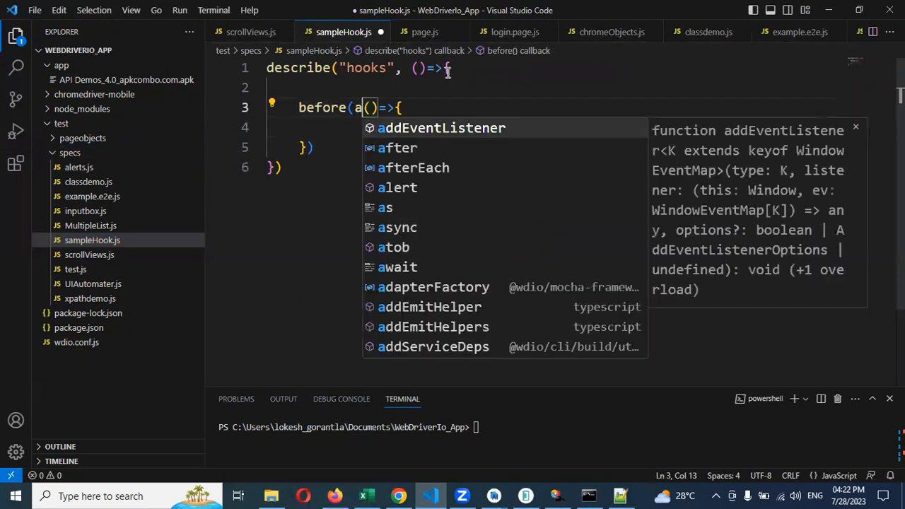
{"action": "type", "text": "async"}
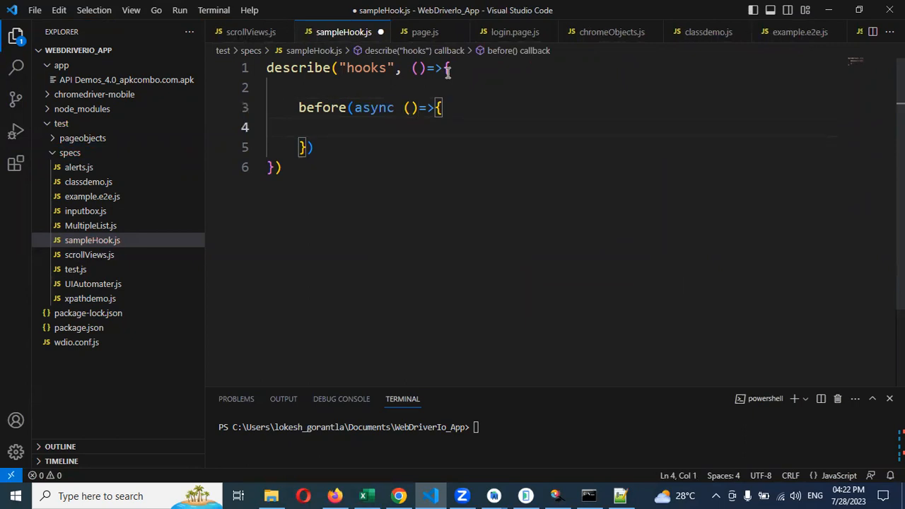
{"action": "double_click", "coordinate": [373, 107]}
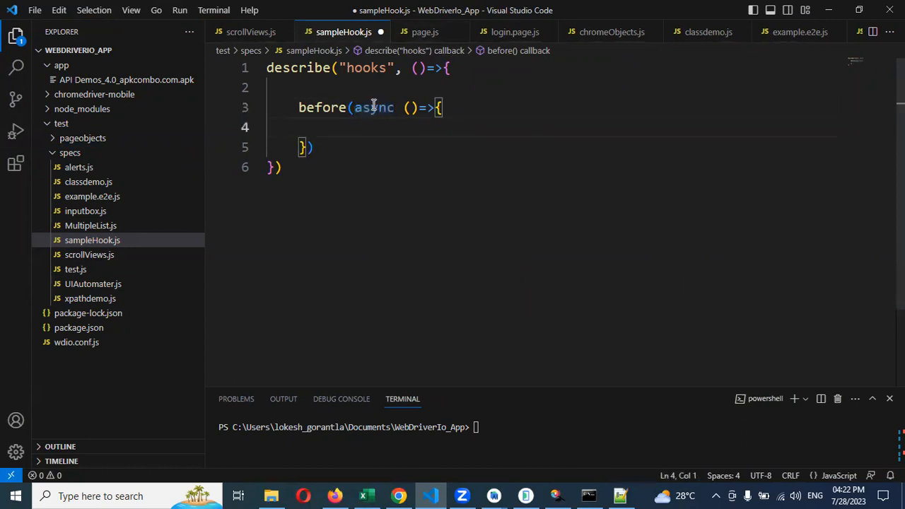
{"action": "type", "text": "console"}
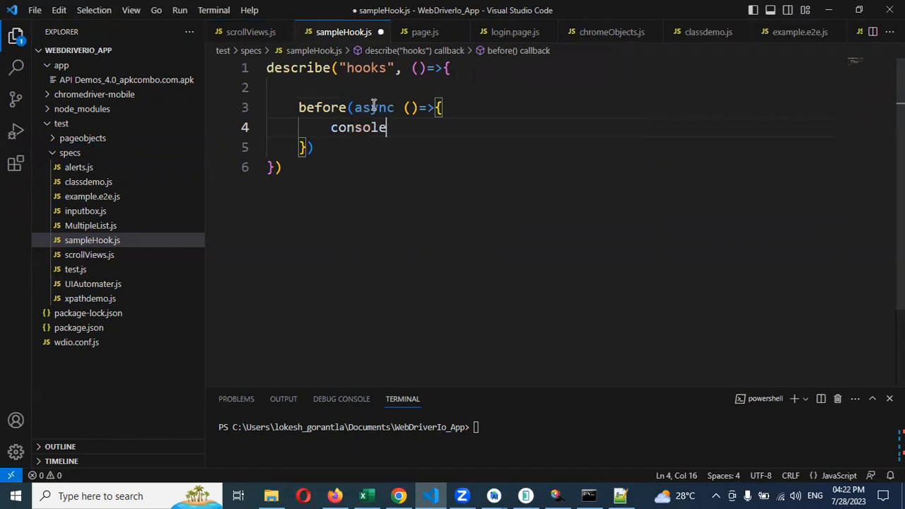
{"action": "type", "text": ".log(\"Before Method"}
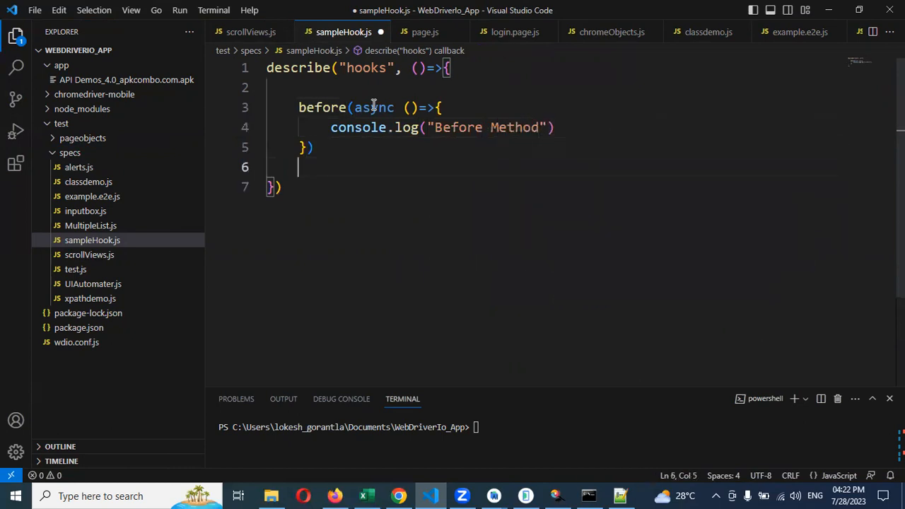
- Add an after hook that logs "After suite"
{"action": "type", "text": "after"}
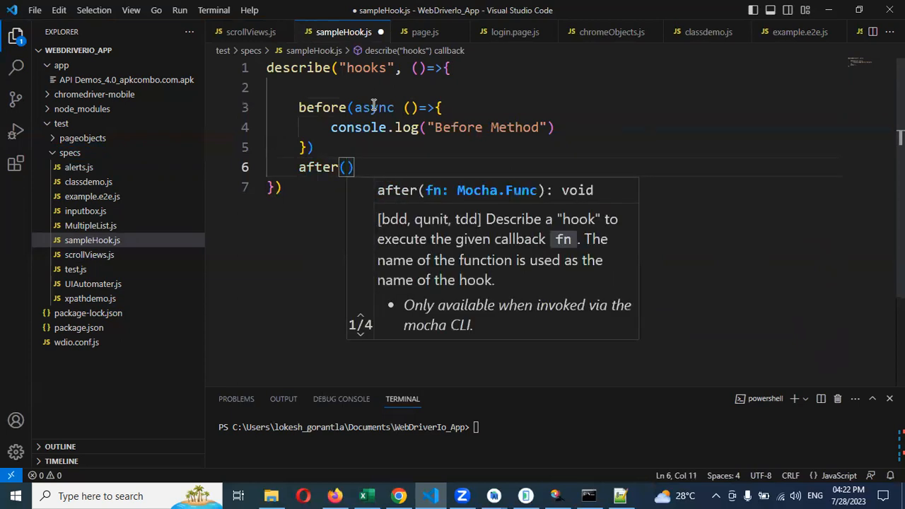
{"action": "type", "text": "()=>"}
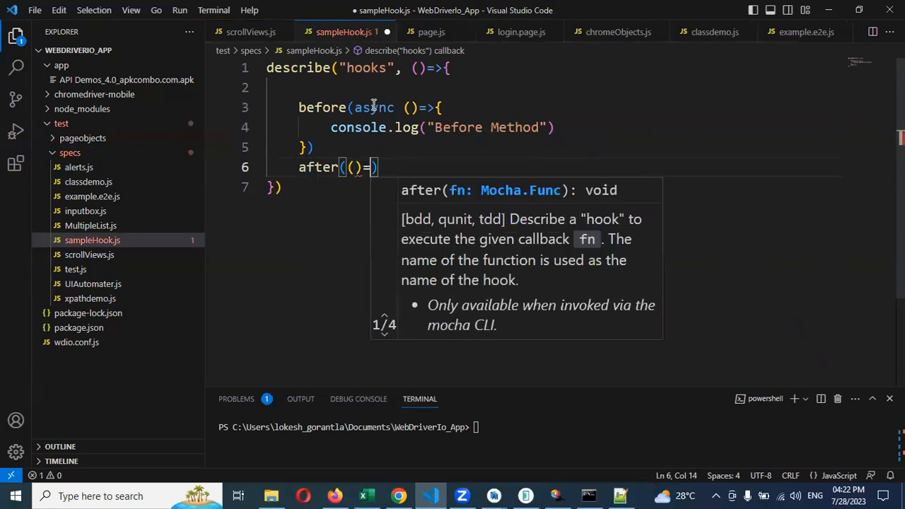
{"action": "type", "text": "{"}
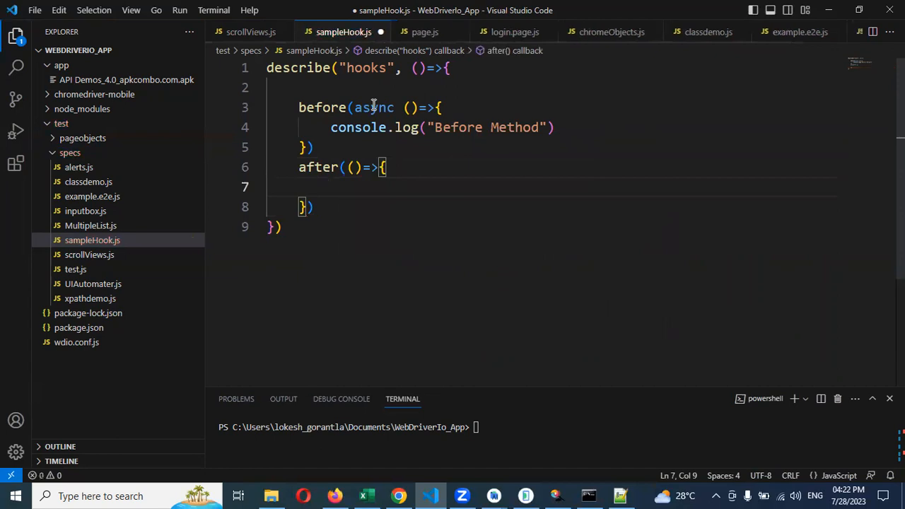
{"action": "type", "text": "console.log("}
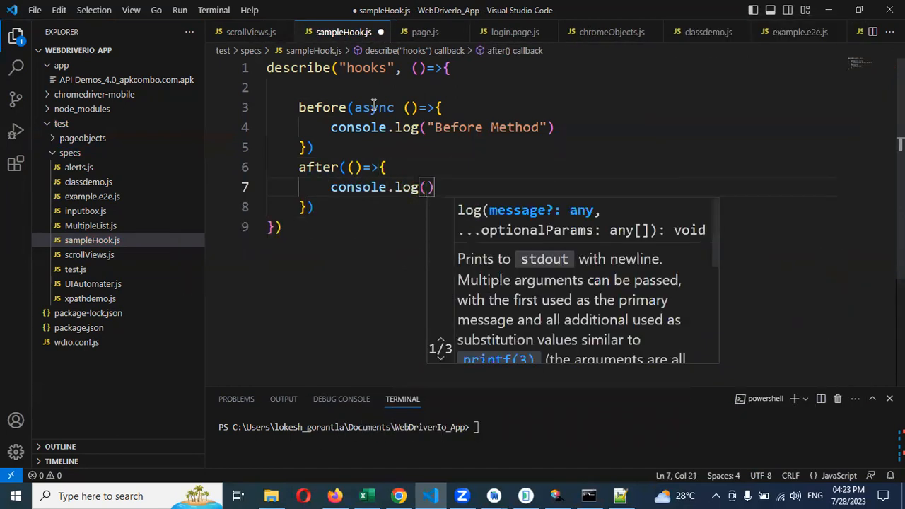
{"action": "type", "text": "\"Af\""}
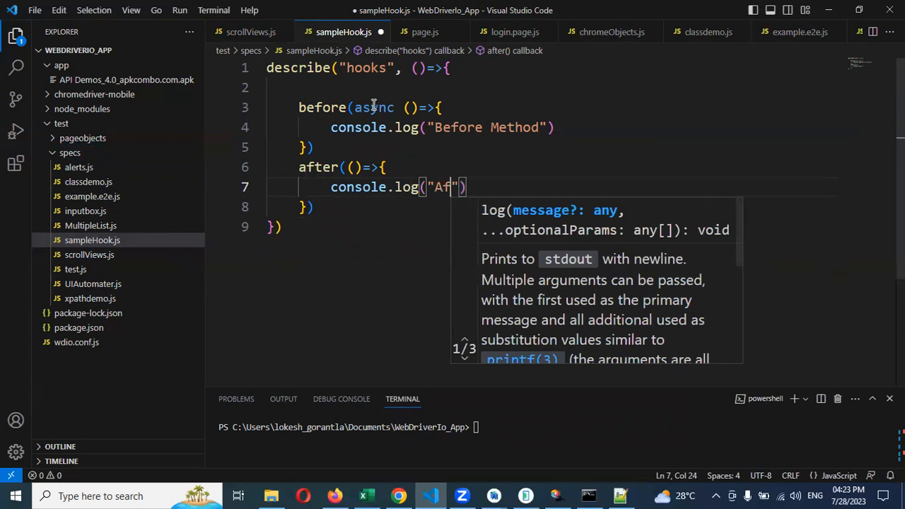
{"action": "type", "text": "ter"}
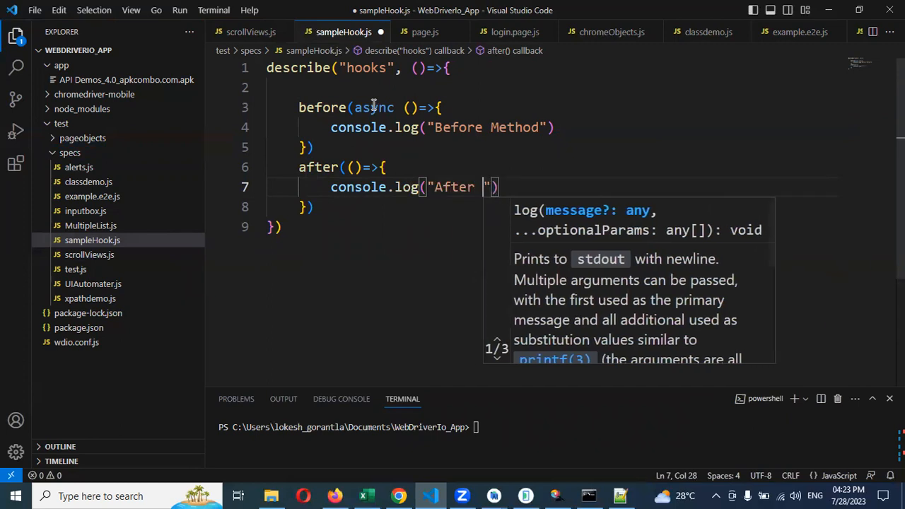
- Change the before hook's log message from "Before Method" to "Before suite"
{"action": "type", "text": "M"}
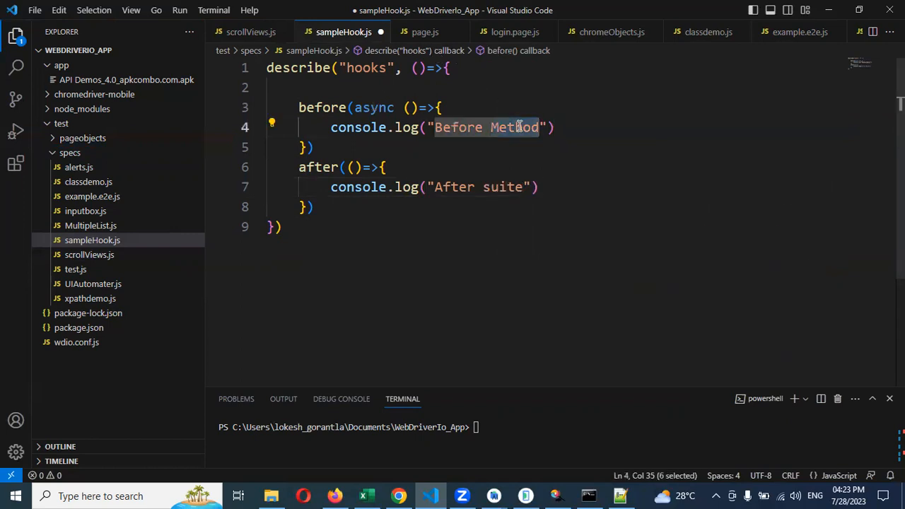
{"action": "type", "text": "suite"}
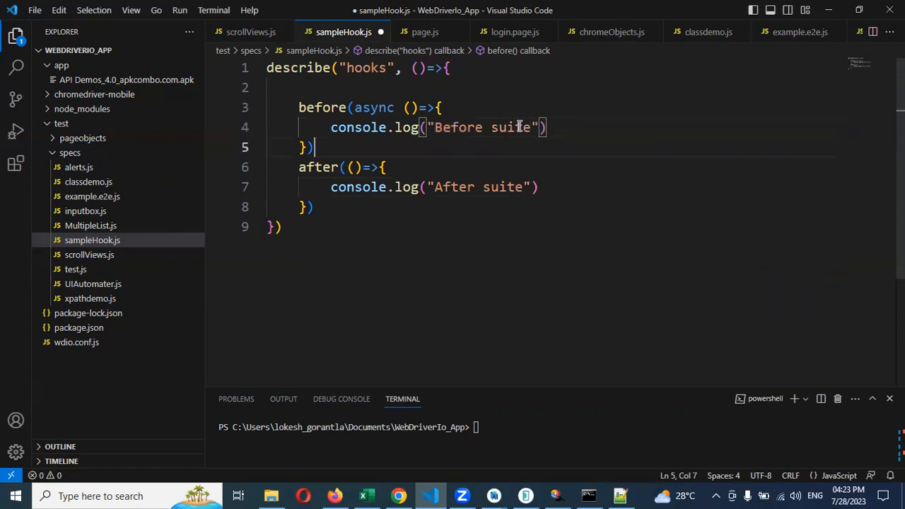
{"action": "key", "text": "Enter"}
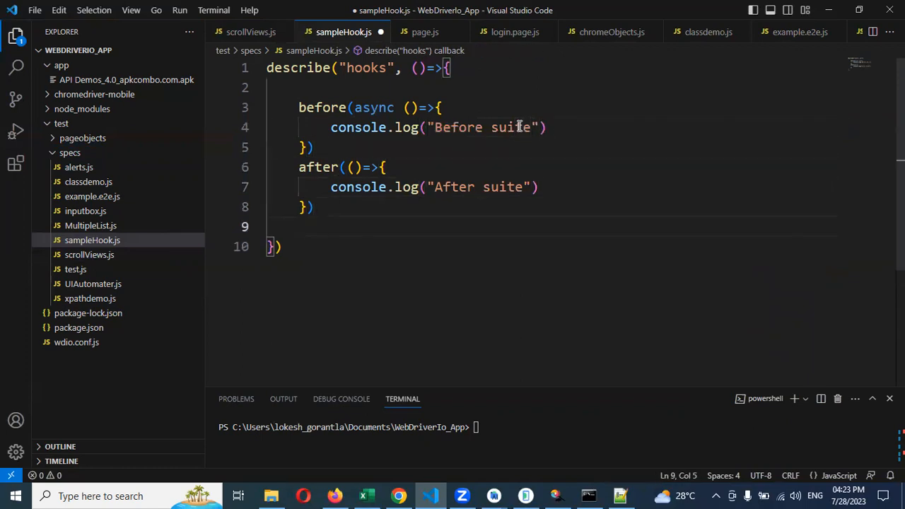
- Add a beforeEach hook that logs "before each method"
{"action": "type", "text": "beforeEach"}
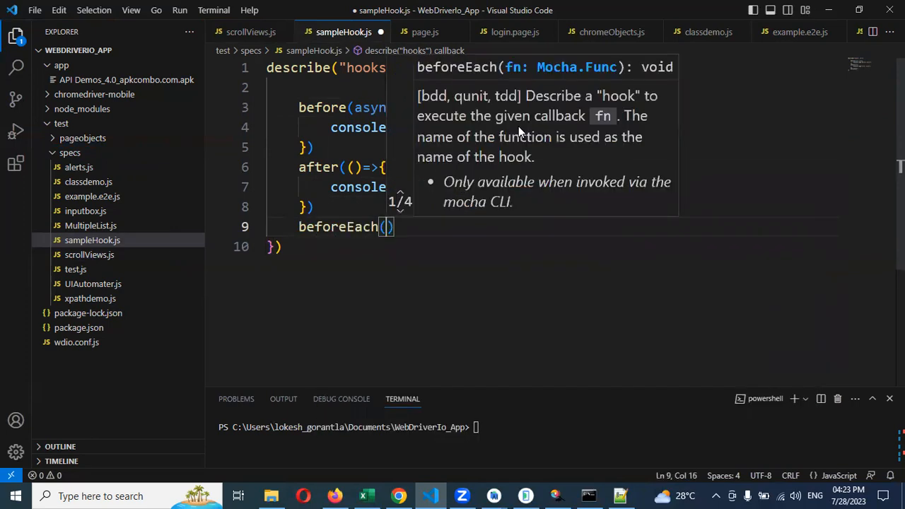
{"action": "type", "text": "()"}
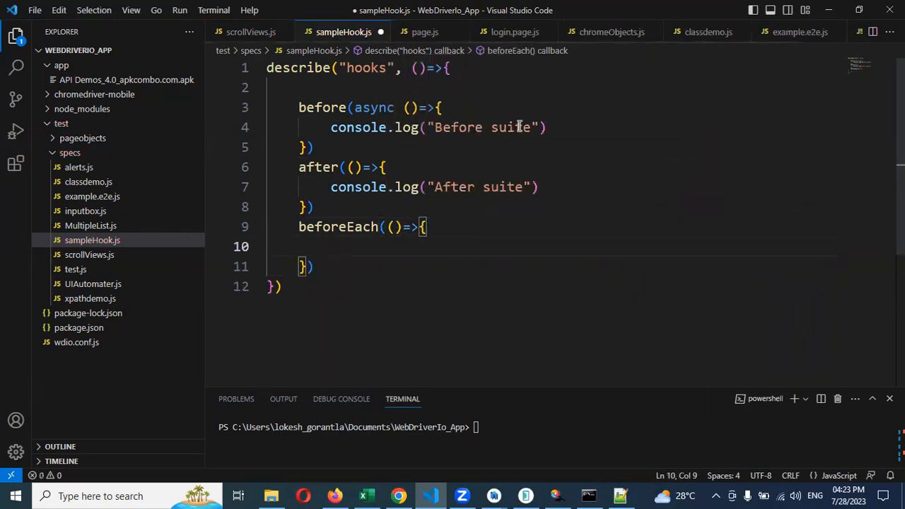
{"action": "type", "text": "console"}
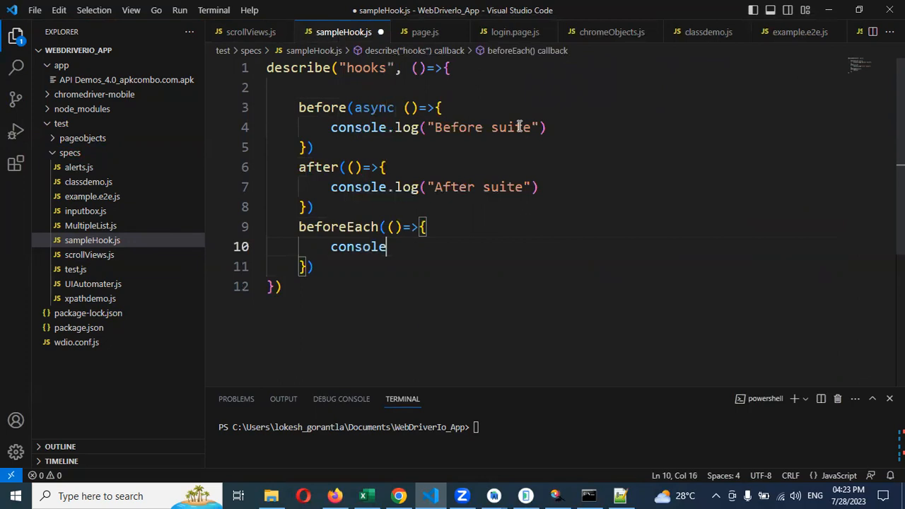
{"action": "type", "text": ".log(\""}
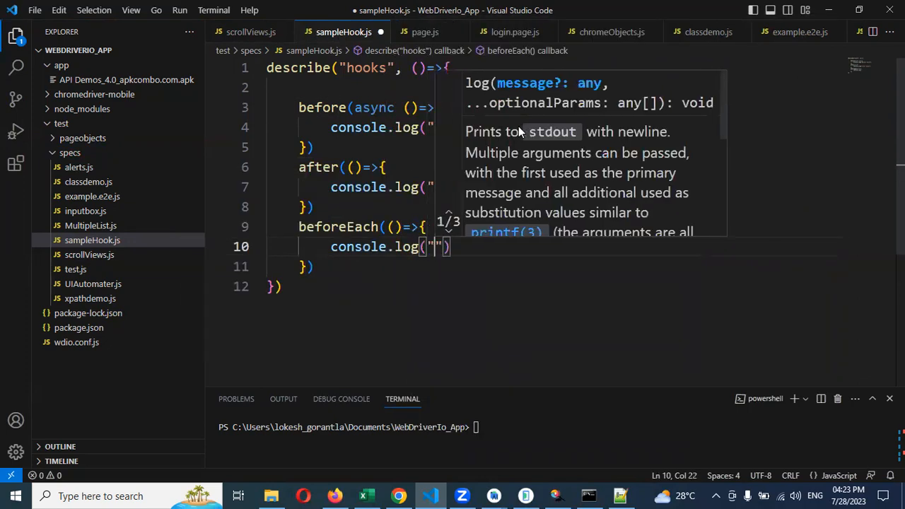
{"action": "type", "text": "before"}
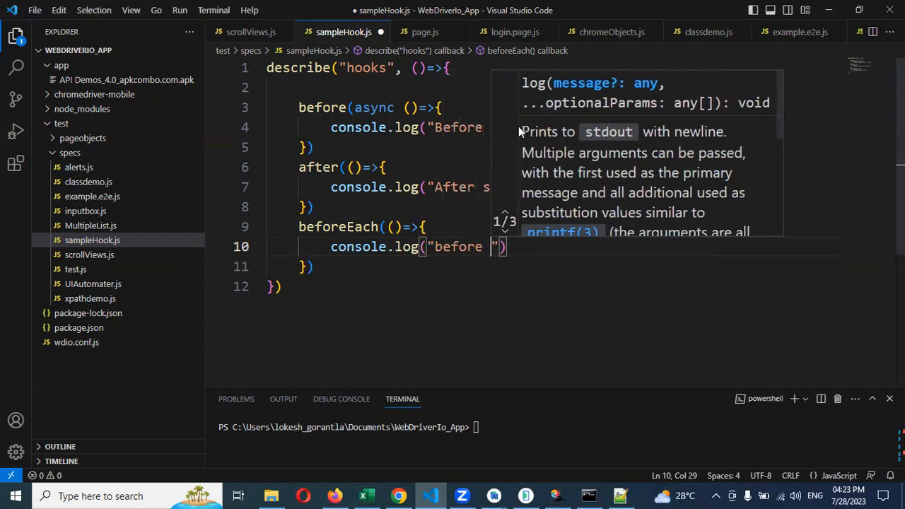
{"action": "type", "text": "each method"}
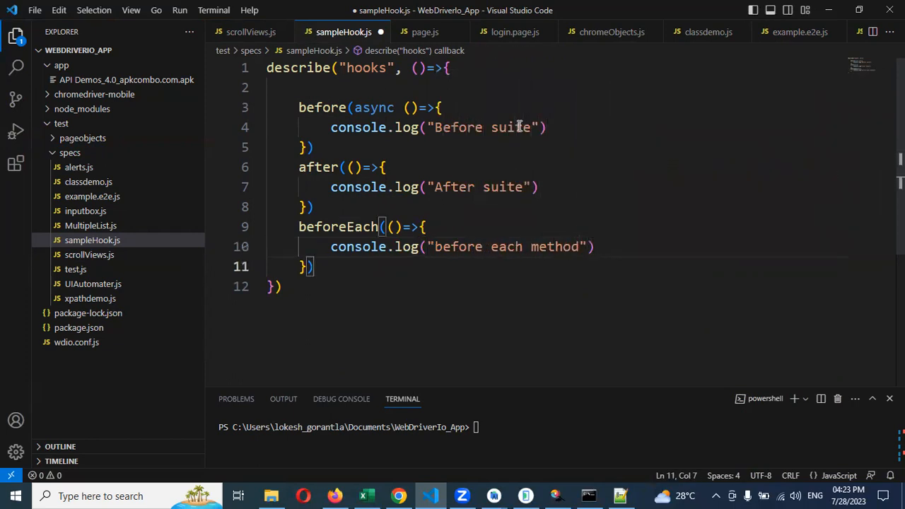
- Add an afterEach hook that logs "after each method", completing the four hooks
{"action": "type", "text": "after"}
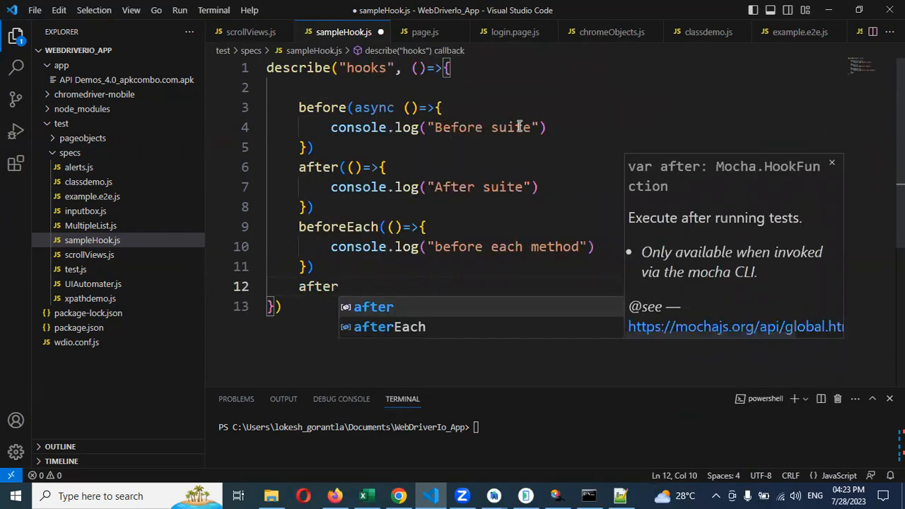
{"action": "type", "text": "E"}
{"action": "type", "text": "c"}
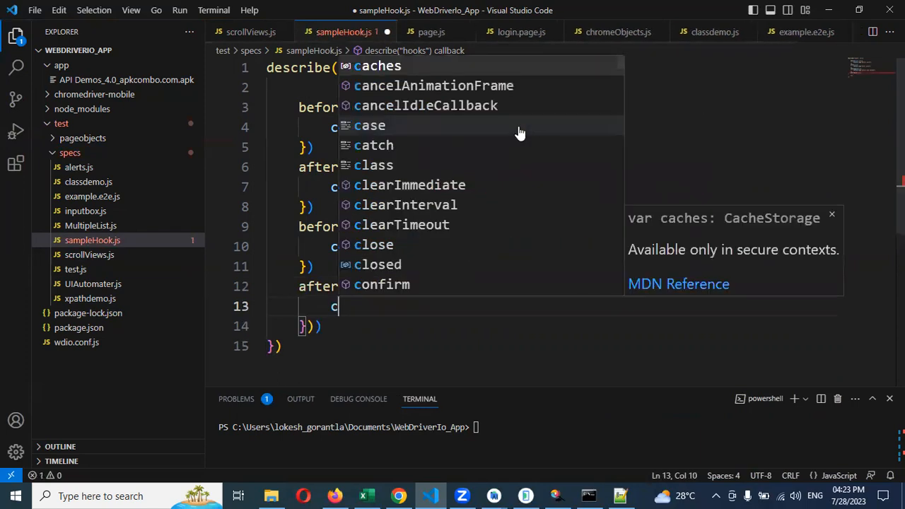
{"action": "type", "text": "onsole.log"}
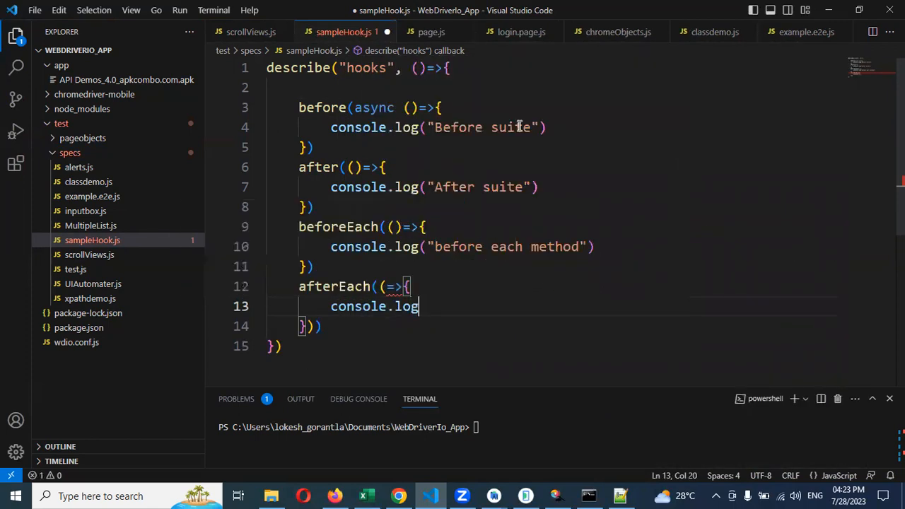
{"action": "type", "text": "()"}
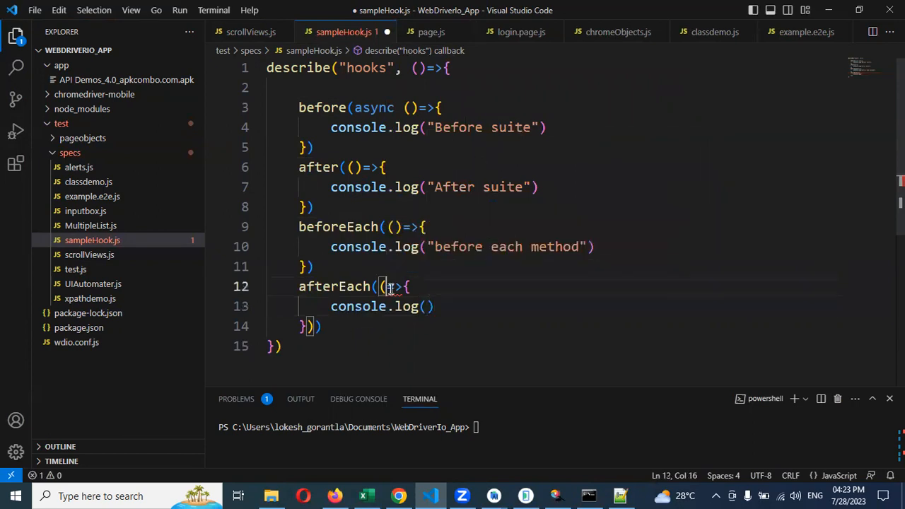
{"action": "type", "text": ")"}
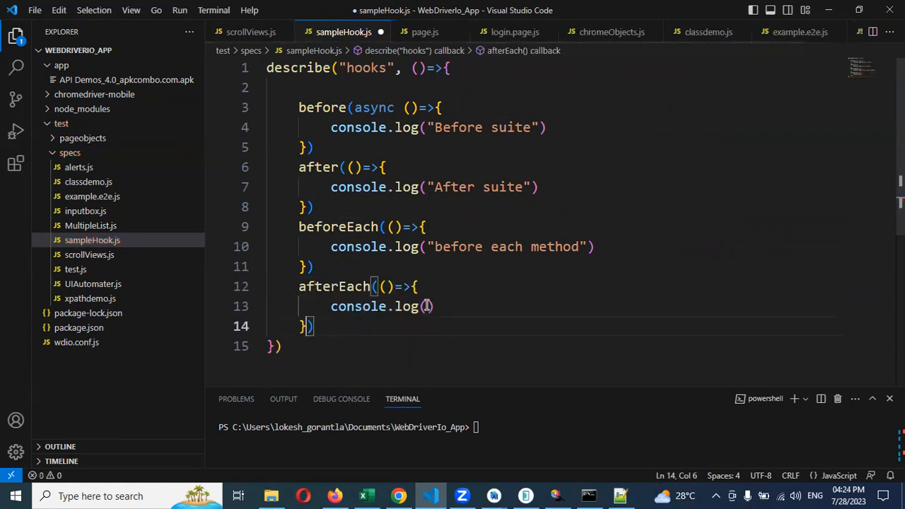
{"action": "type", "text": "\"\""}
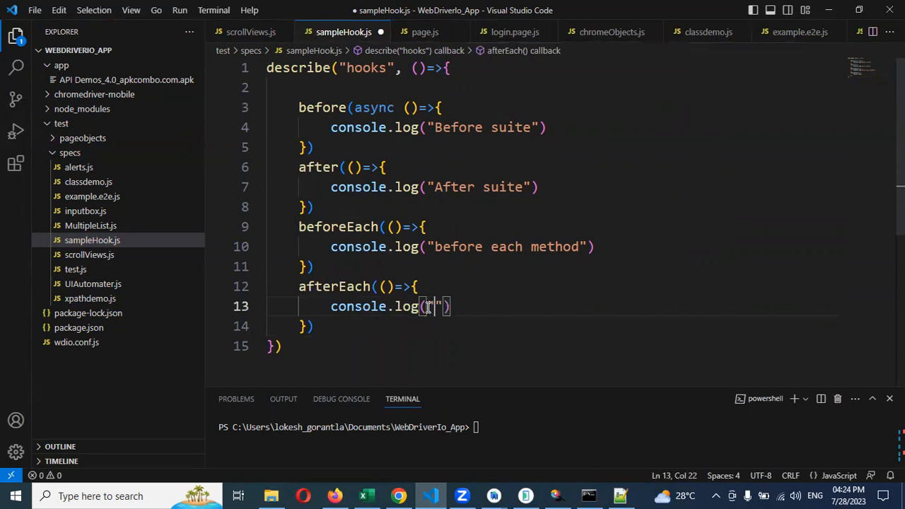
{"action": "type", "text": "afet"}
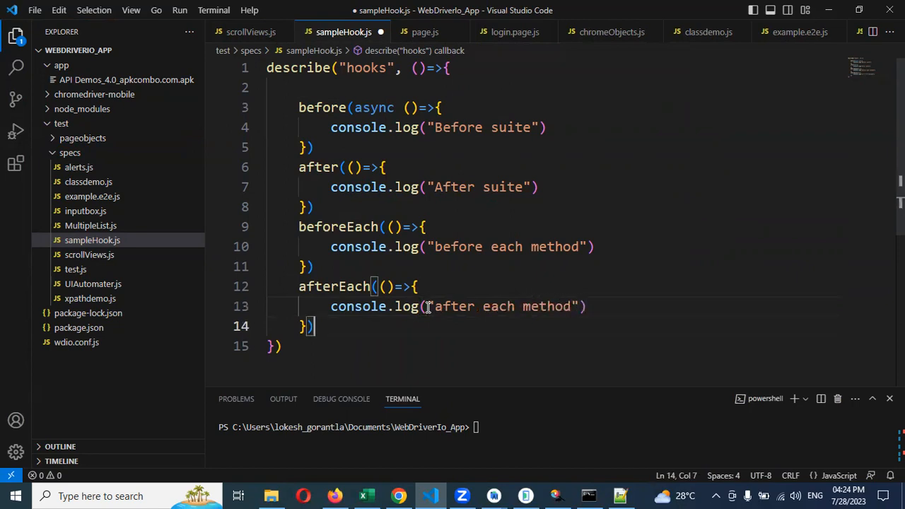
- Add a test it("TC1") that logs "Test case one" after the hooks
{"action": "type", "text": "it(\"\")"}
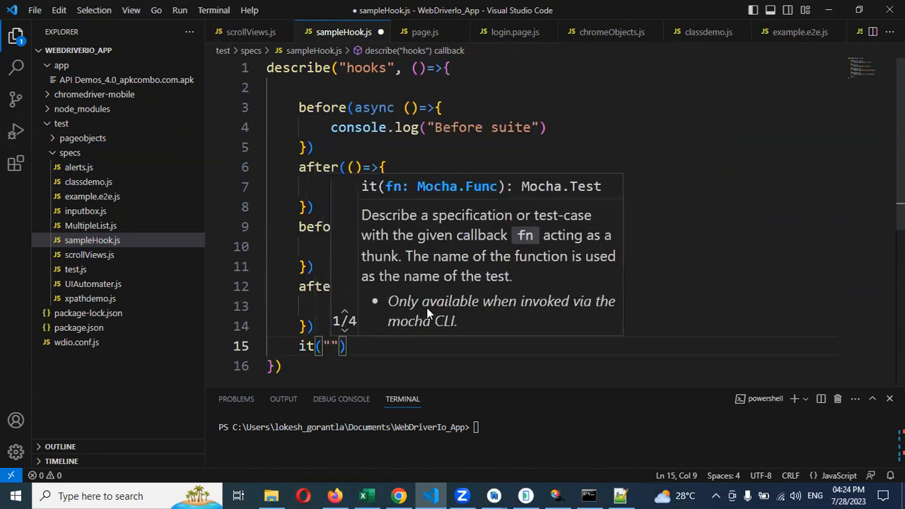
{"action": "type", "text": "T"}
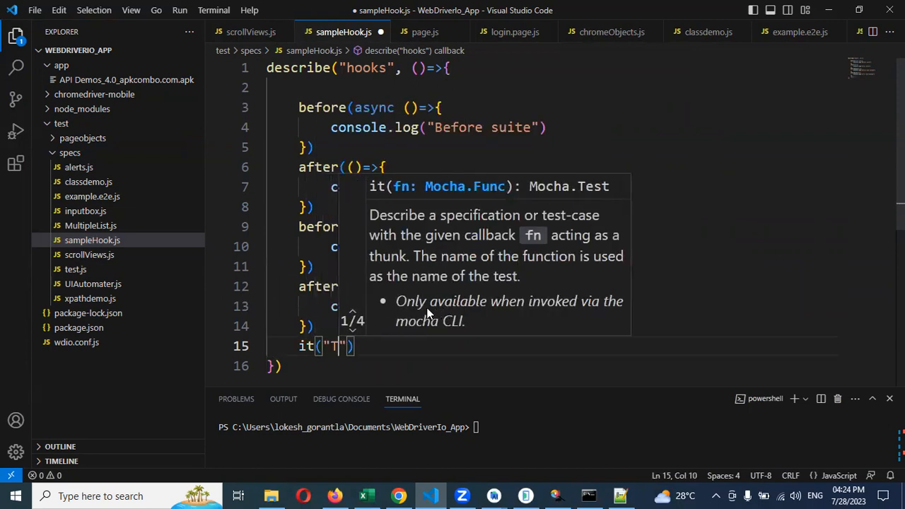
{"action": "type", "text": "C1\", ("}
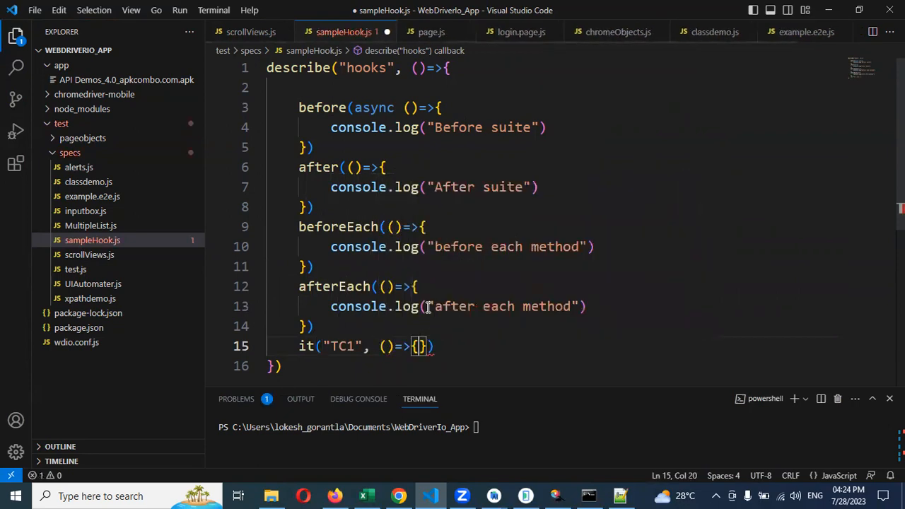
{"action": "type", "text": "console.log"}
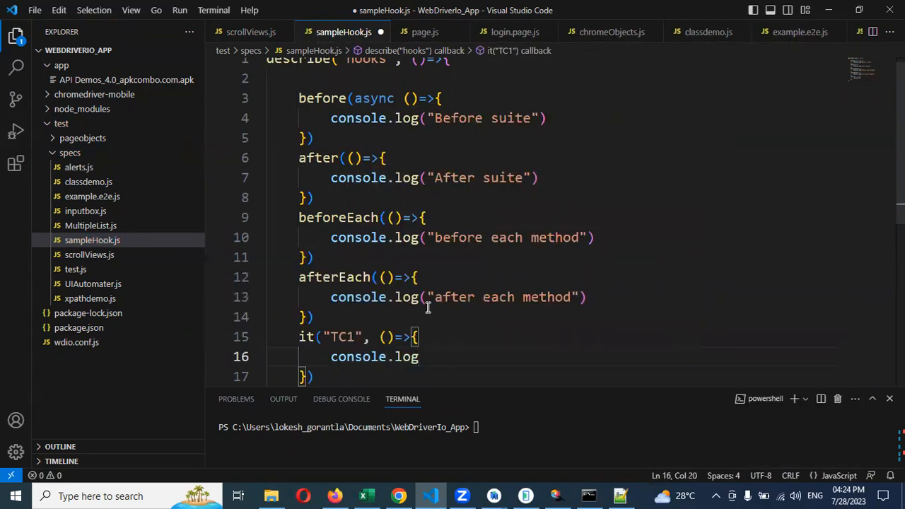
{"action": "type", "text": "(\"Test ca\""}
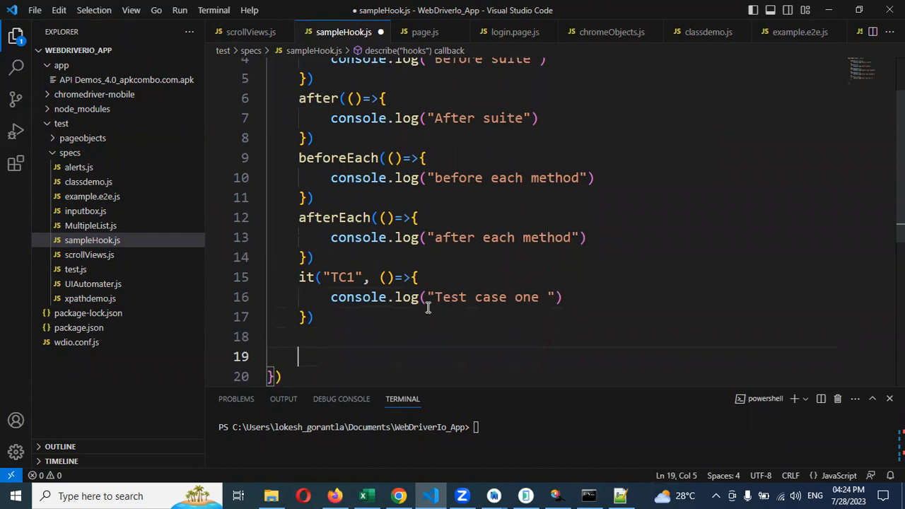
- Add a second test it("TC2") logging "Test case two", save, and hide the file tree
{"action": "type", "text": "it("}
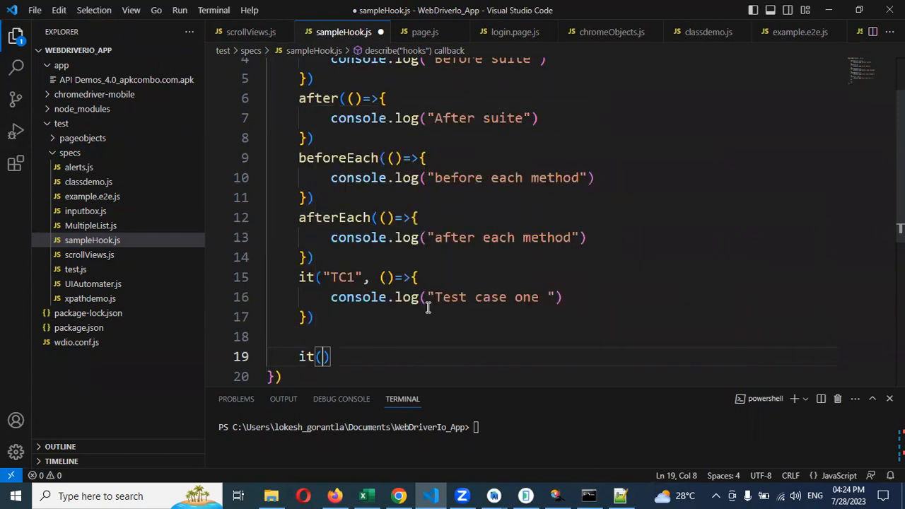
{"action": "type", "text": "\"\""}
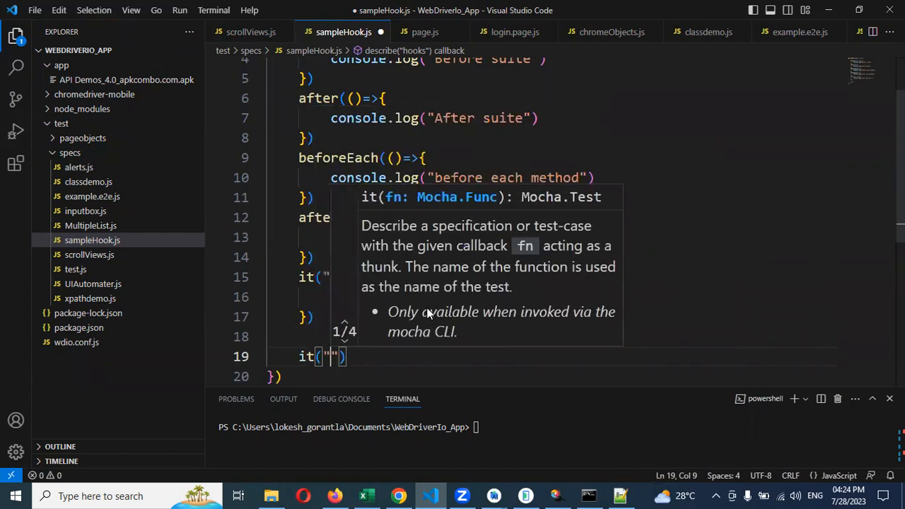
{"action": "type", "text": "TC2"}
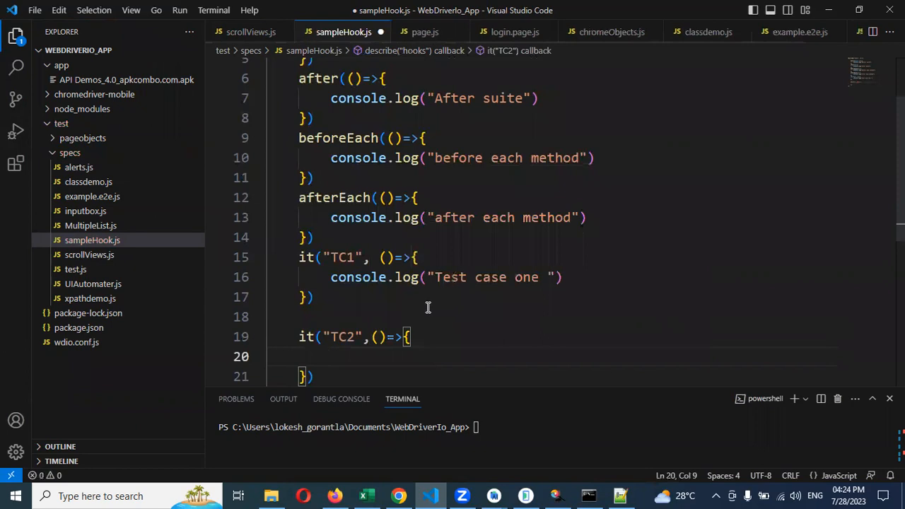
{"action": "type", "text": "console.log(\""}
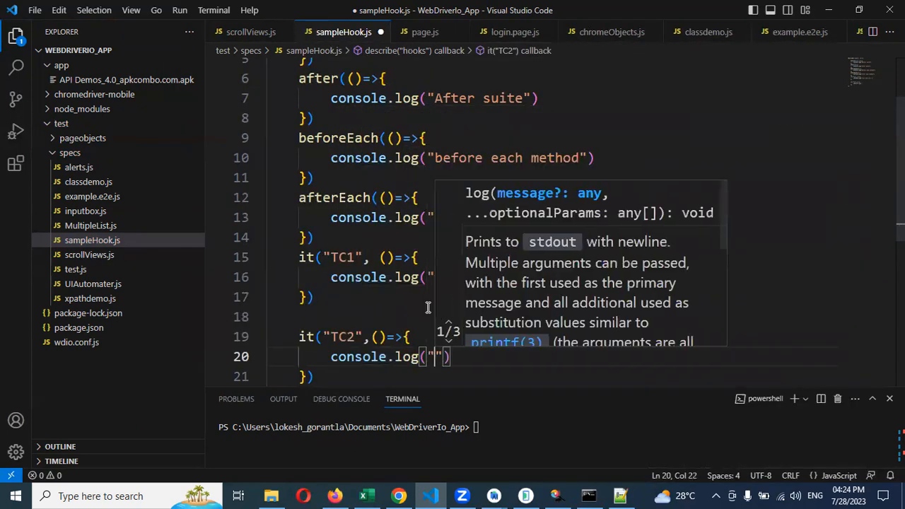
{"action": "type", "text": "Test case two"}
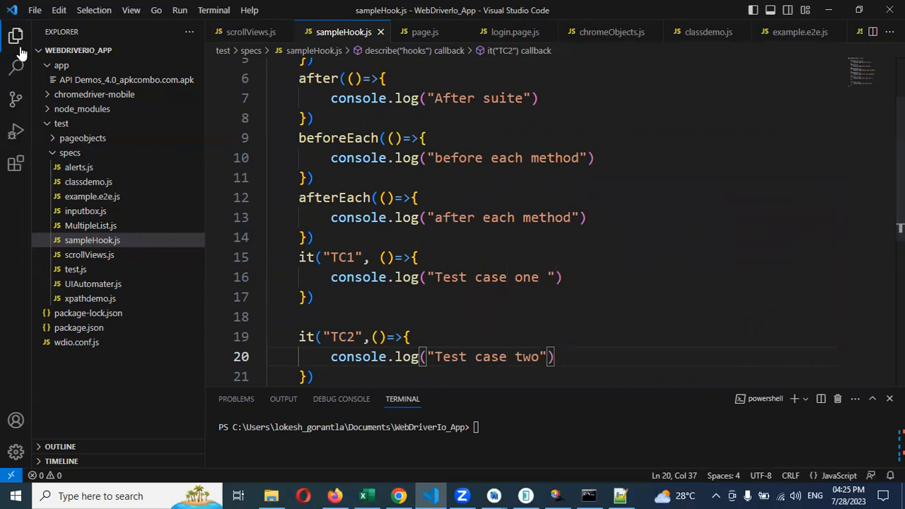
{"action": "left_click", "coordinate": [17, 31]}
{"action": "type", "text": "npx wdio run .\\wdio.conf.js --spec .\\test\\specs\\sample.js"}
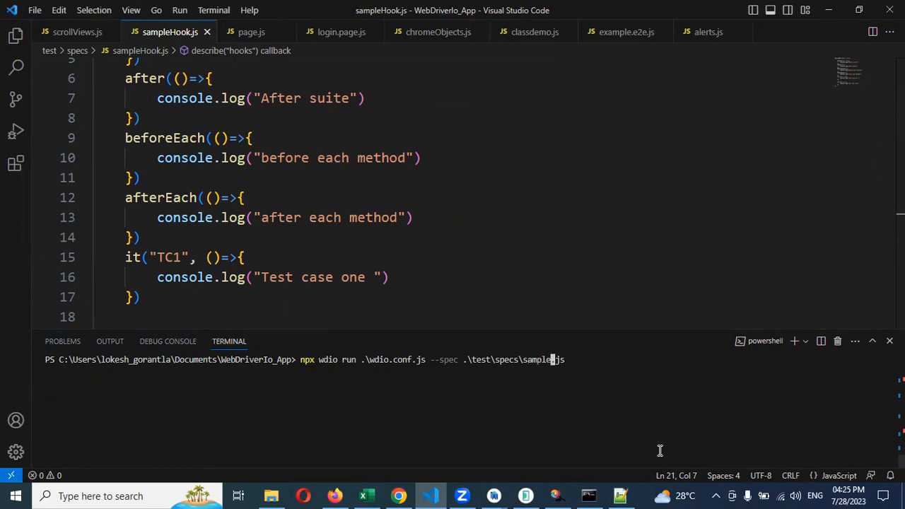
- Enter npx wdio run .\wdio.conf.js --spec .\test\specs\sampleHook.js at the enlarged terminal prompt
{"action": "type", "text": "Hook"}
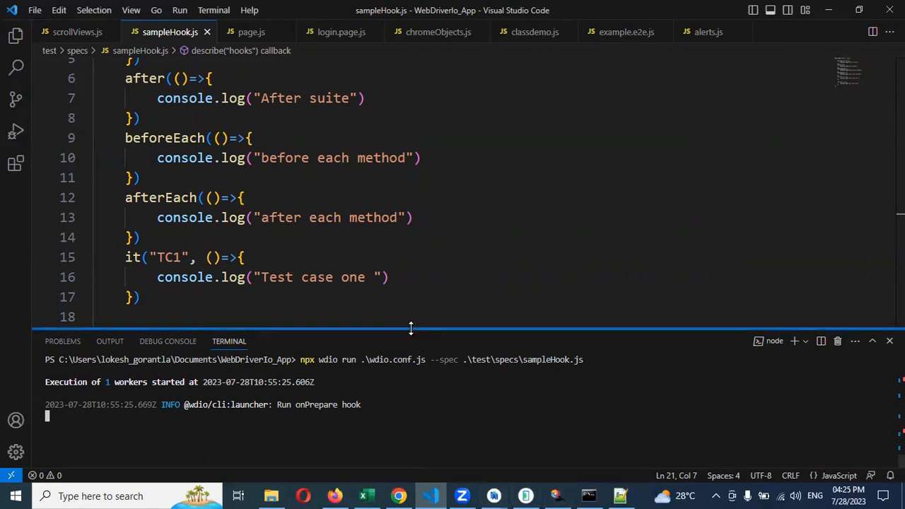
{"action": "left_click_drag", "start_coordinate": [410, 328], "coordinate": [413, 210]}
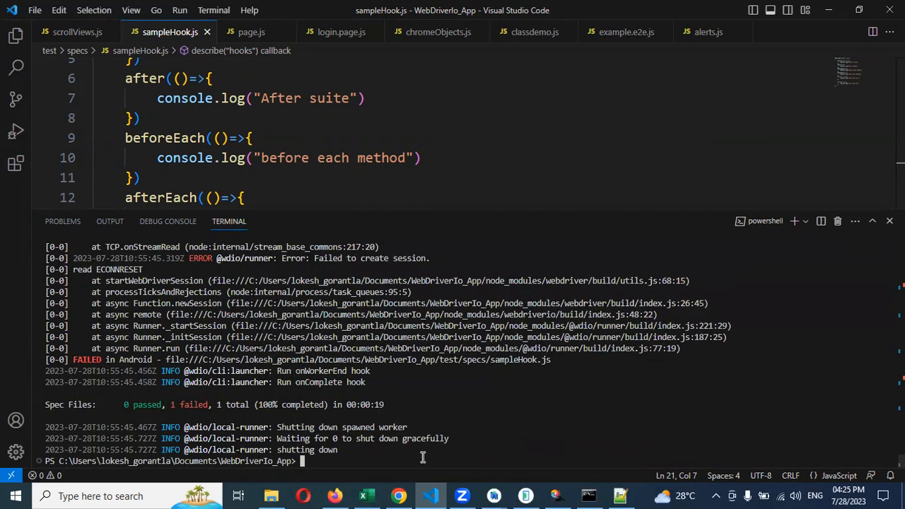
{"action": "type", "text": "npx wdio run .\\wdio.conf.js --spec .\\test\\specs\\sampleHook.js"}
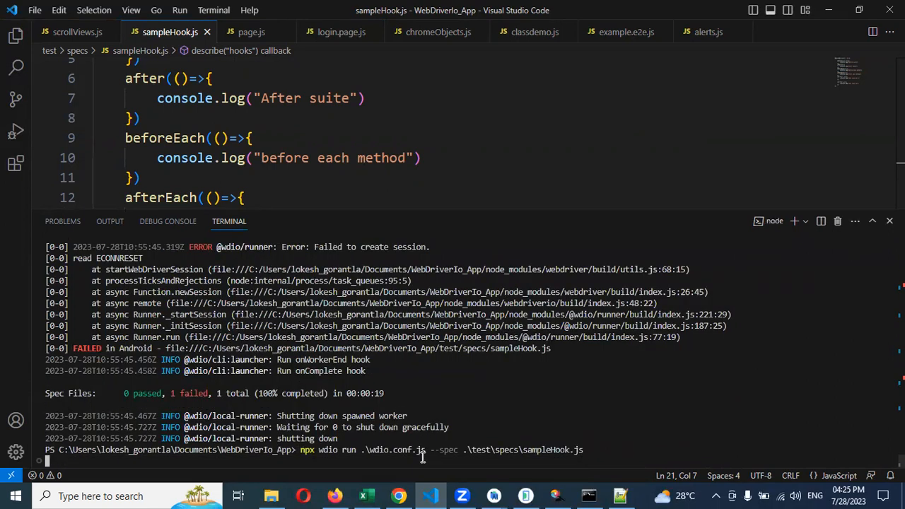
- Run the wdio command and select the Before suite to After suite log lines for copying
{"action": "key", "text": "Enter"}
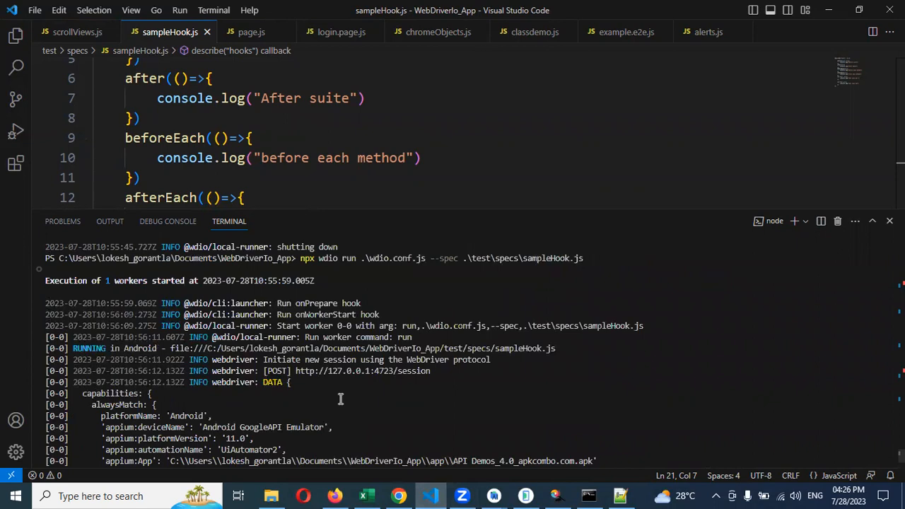
{"action": "mouse_move", "coordinate": [354, 385]}
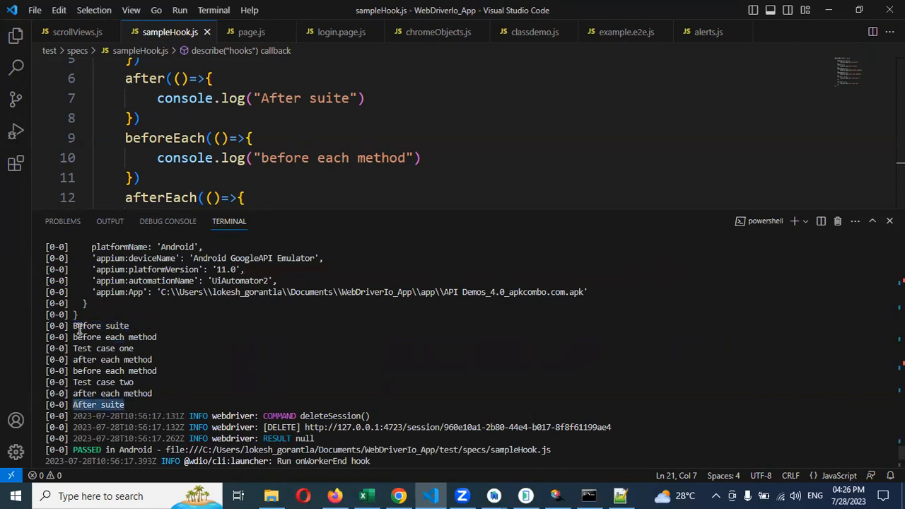
{"action": "left_click_drag", "start_coordinate": [73, 325], "coordinate": [139, 404]}
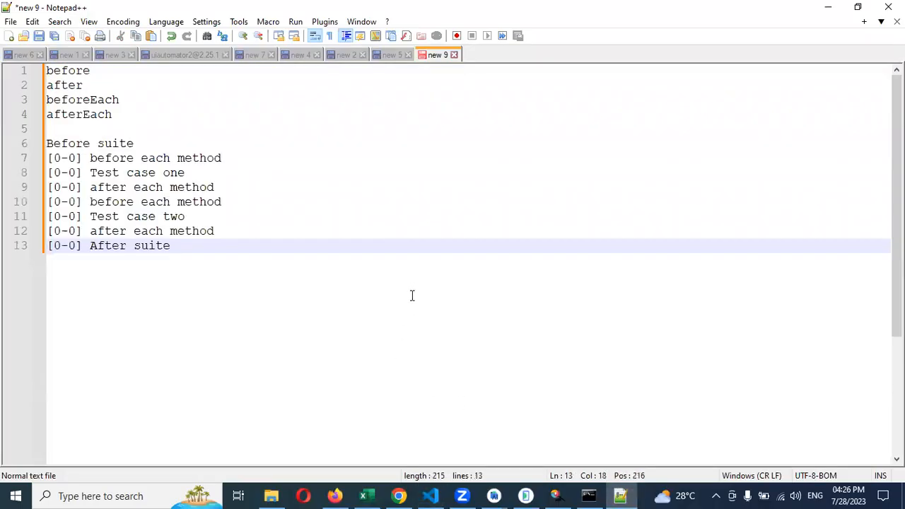
- Paste the copied hook execution log below the before/after/beforeEach/afterEach list in Notepad++
{"action": "double_click", "coordinate": [68, 142]}
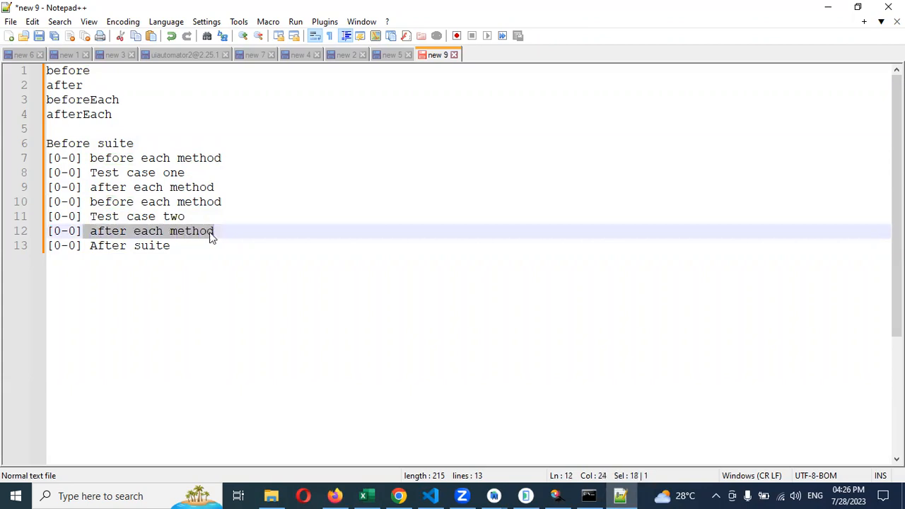
{"action": "left_click", "coordinate": [84, 247]}
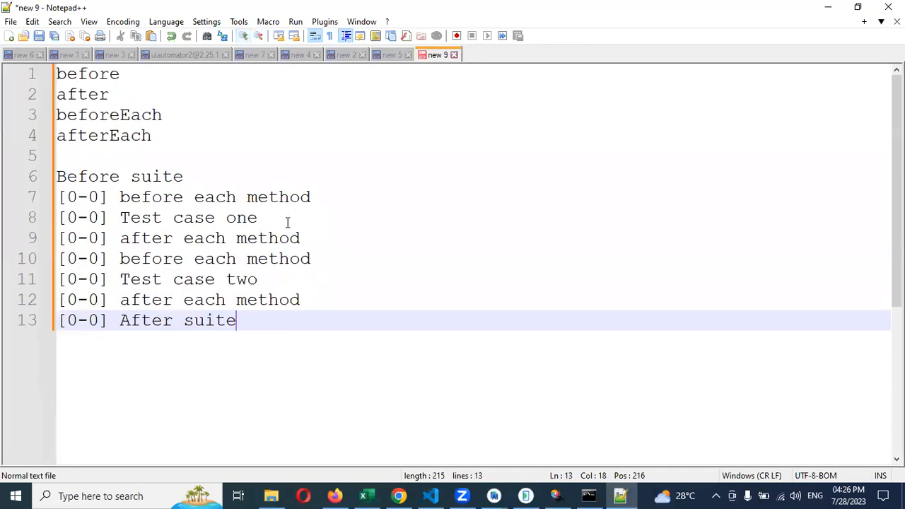
{"action": "mouse_move", "coordinate": [92, 190]}
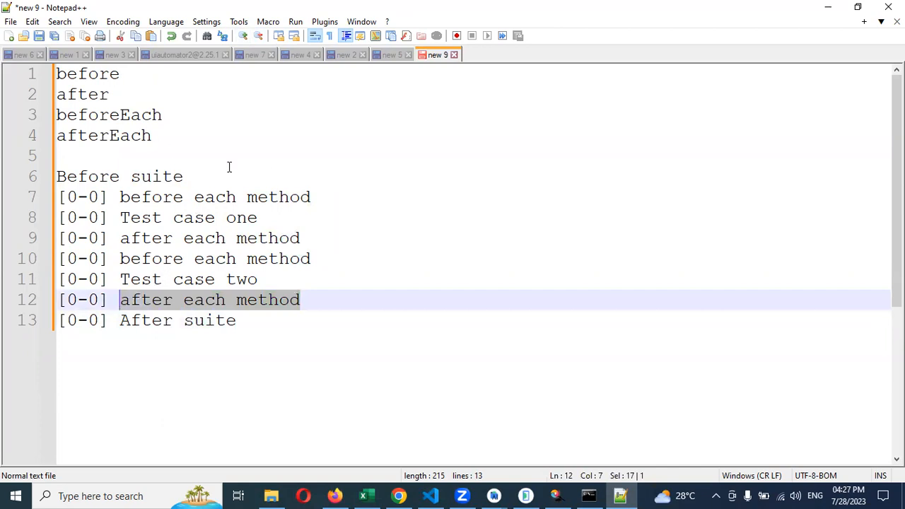
{"action": "mouse_move", "coordinate": [263, 142]}
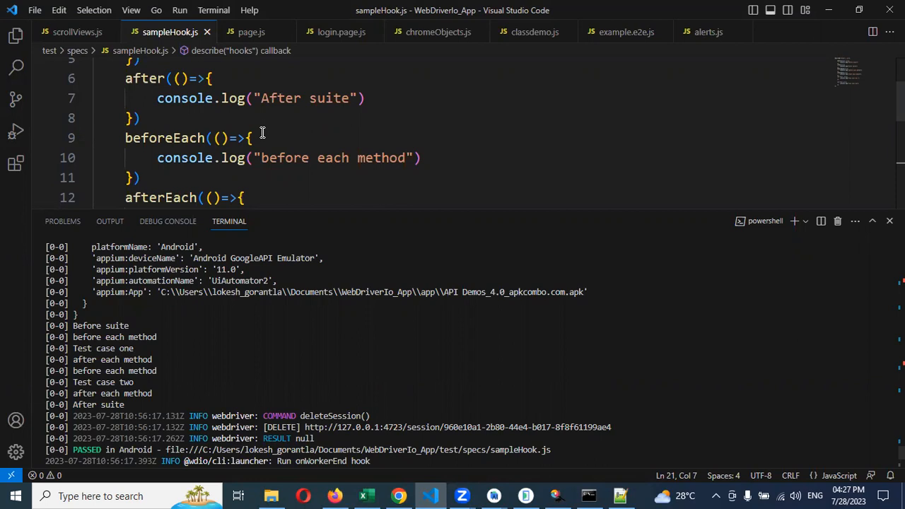
{"action": "mouse_move", "coordinate": [427, 11]}
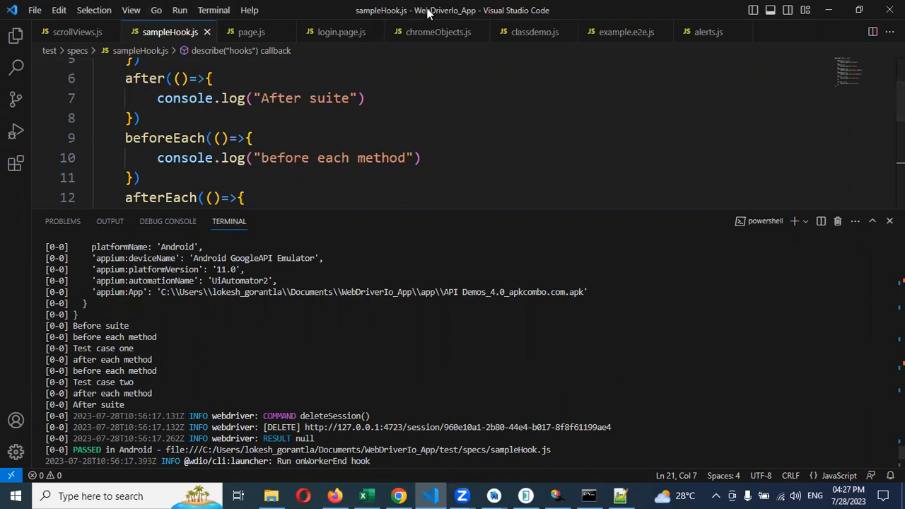
- Return to VS Code and bring up the scrollViews.js spec with its Vertical View test
{"action": "left_click", "coordinate": [78, 31]}
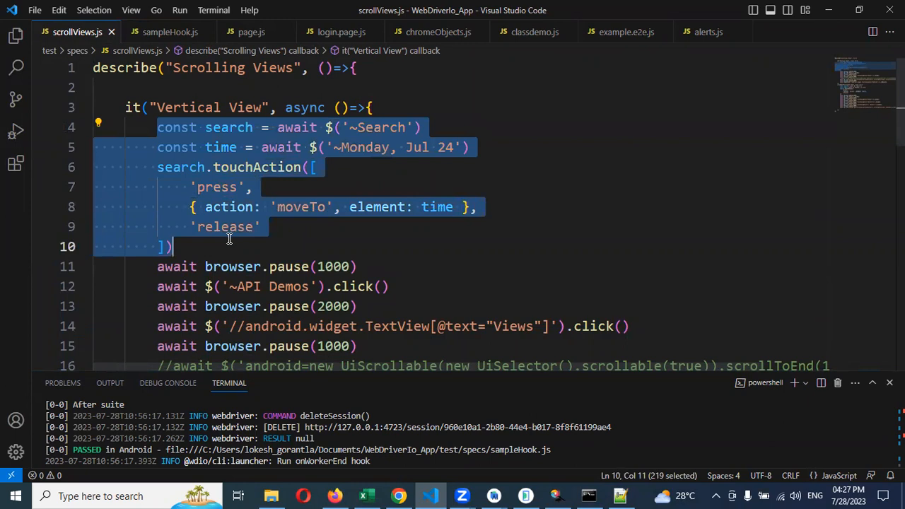
{"action": "mouse_move", "coordinate": [303, 240]}
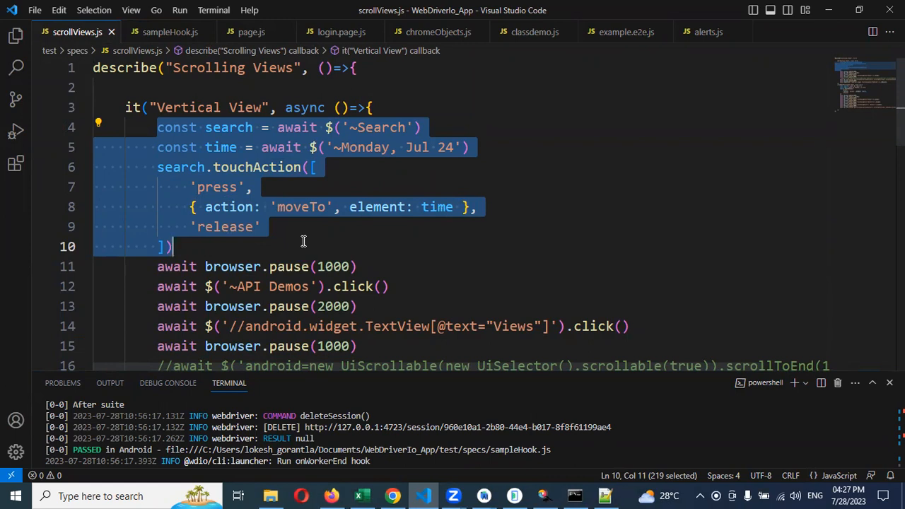
{"action": "mouse_move", "coordinate": [308, 207]}
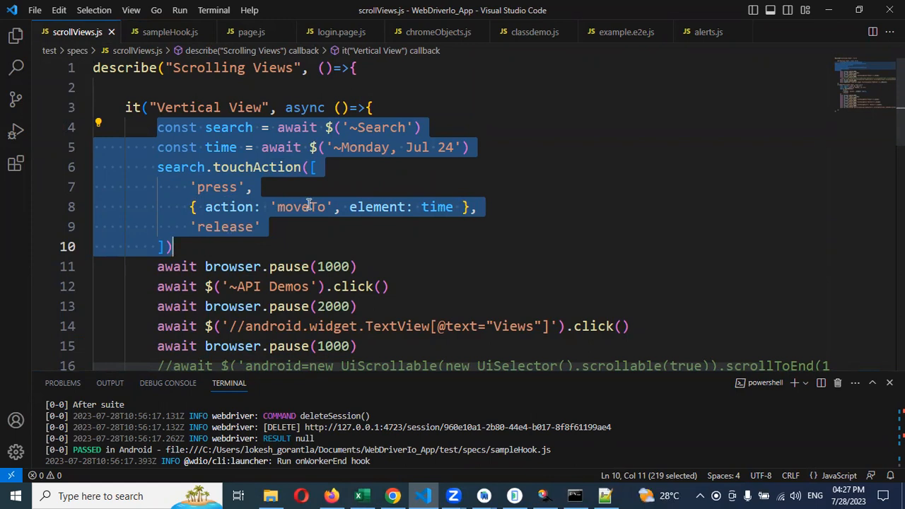
{"action": "mouse_move", "coordinate": [317, 235]}
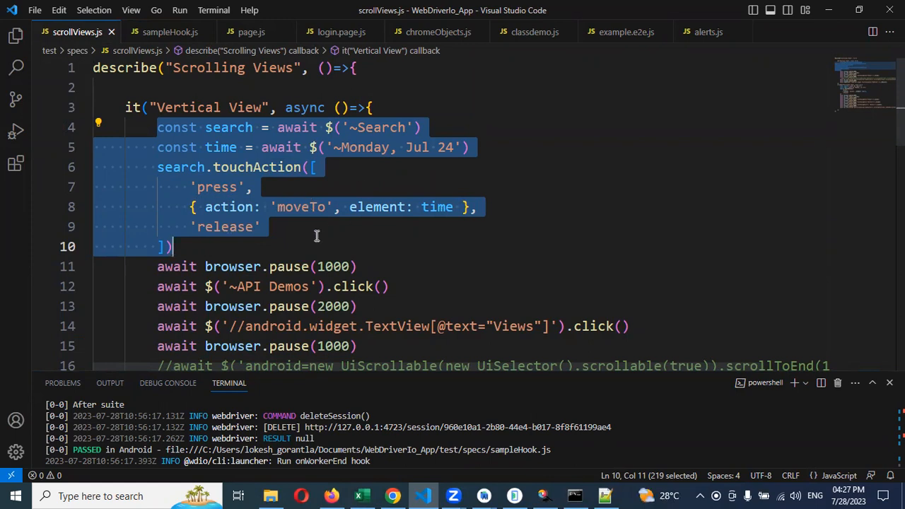
{"action": "mouse_move", "coordinate": [277, 226]}
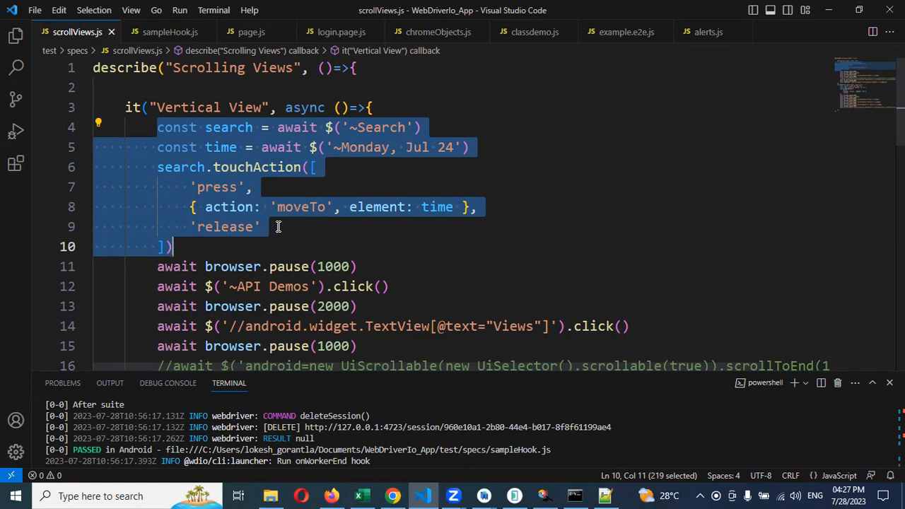
{"action": "mouse_move", "coordinate": [277, 223]}
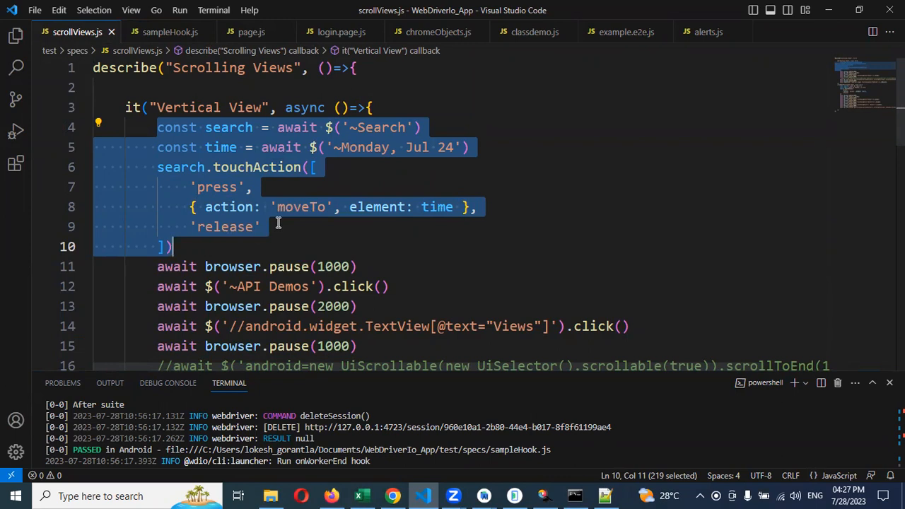
{"action": "mouse_move", "coordinate": [475, 434]}
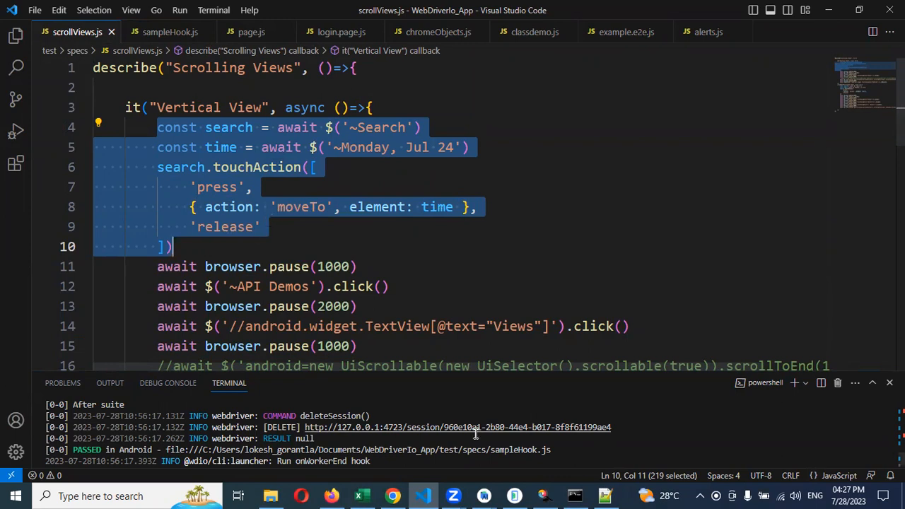
{"action": "mouse_move", "coordinate": [221, 412]}
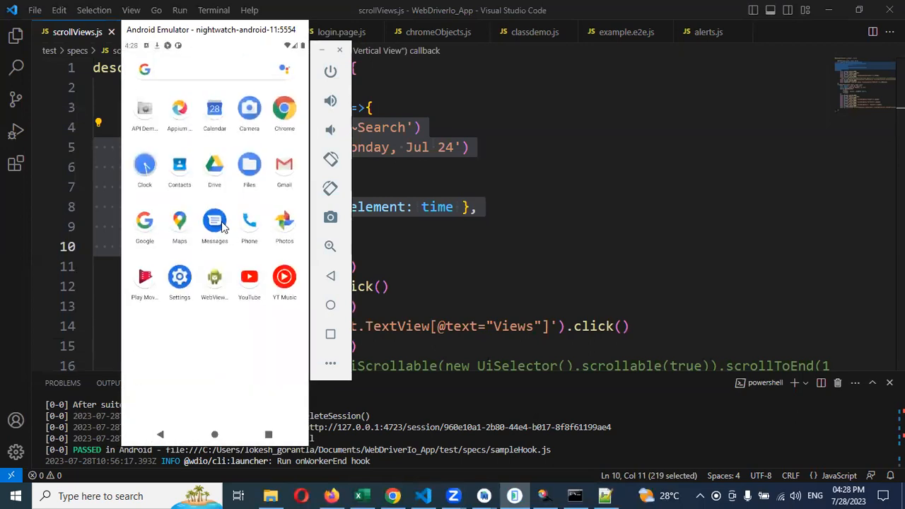
{"action": "mouse_move", "coordinate": [187, 248]}
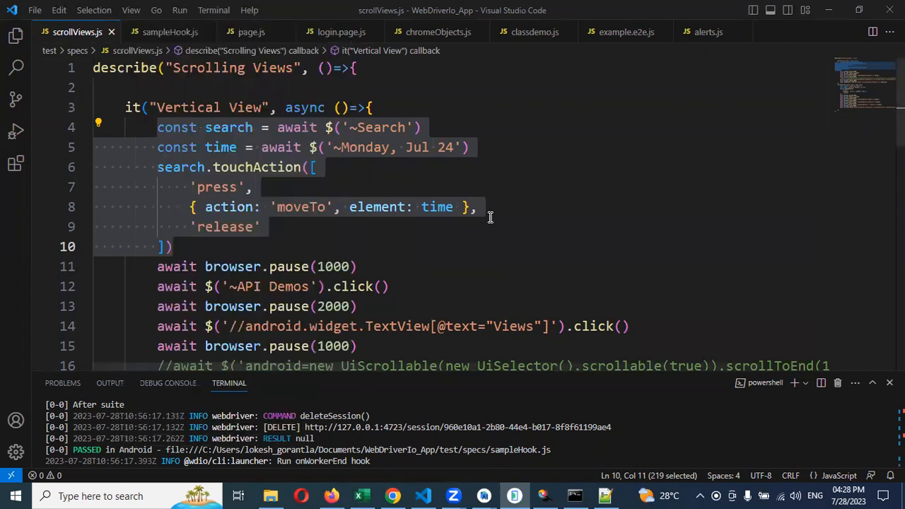
{"action": "left_click", "coordinate": [289, 227]}
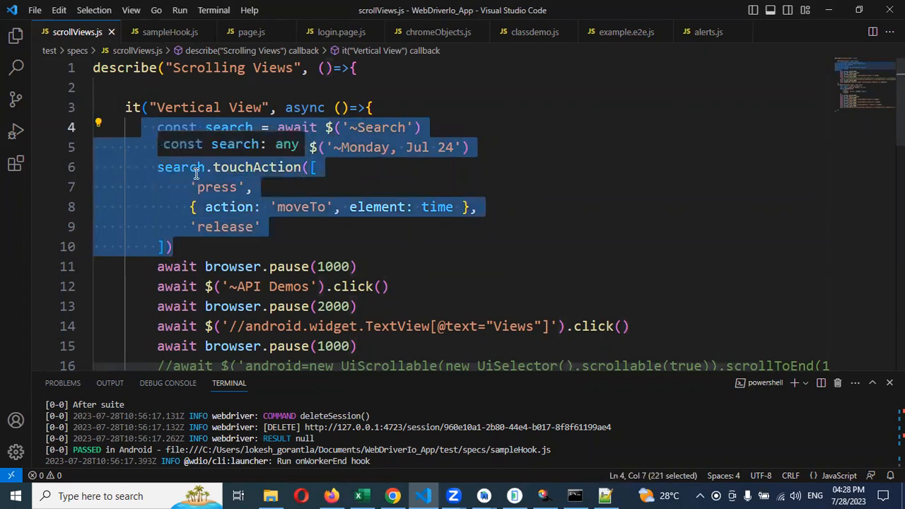
{"action": "scroll", "scroll_direction": "down", "scroll_amount": 3}
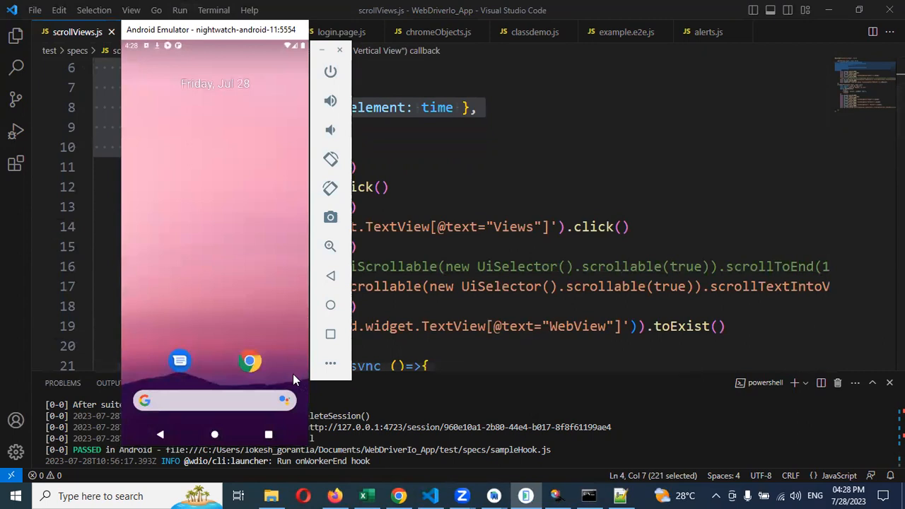
{"action": "mouse_move", "coordinate": [292, 382]}
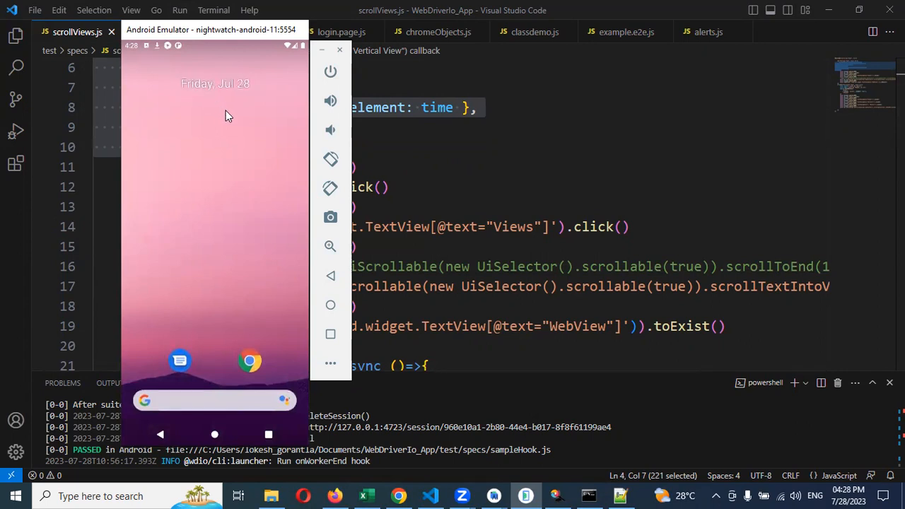
{"action": "mouse_move", "coordinate": [175, 99]}
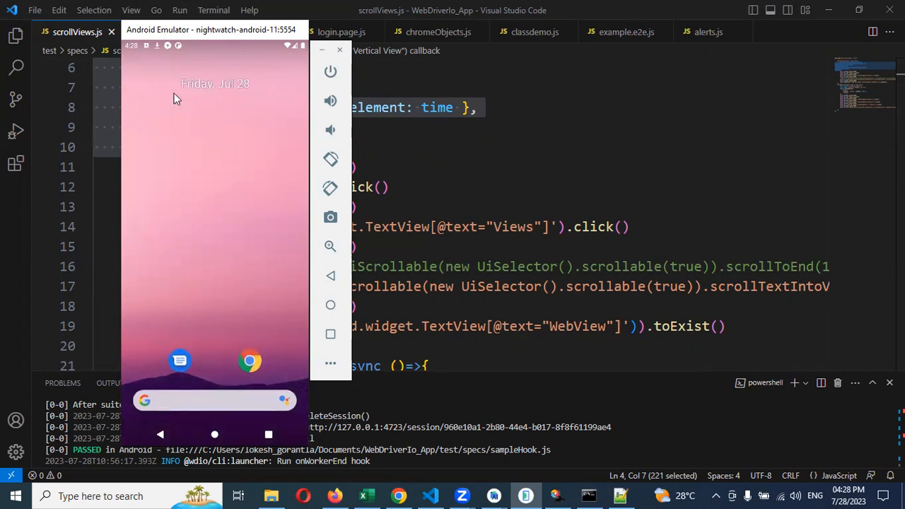
{"action": "mouse_move", "coordinate": [217, 98]}
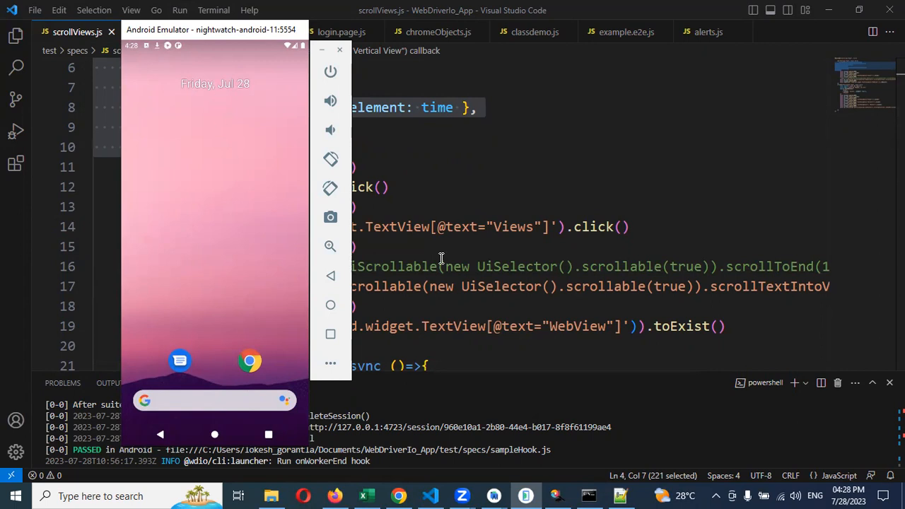
{"action": "mouse_move", "coordinate": [614, 262]}
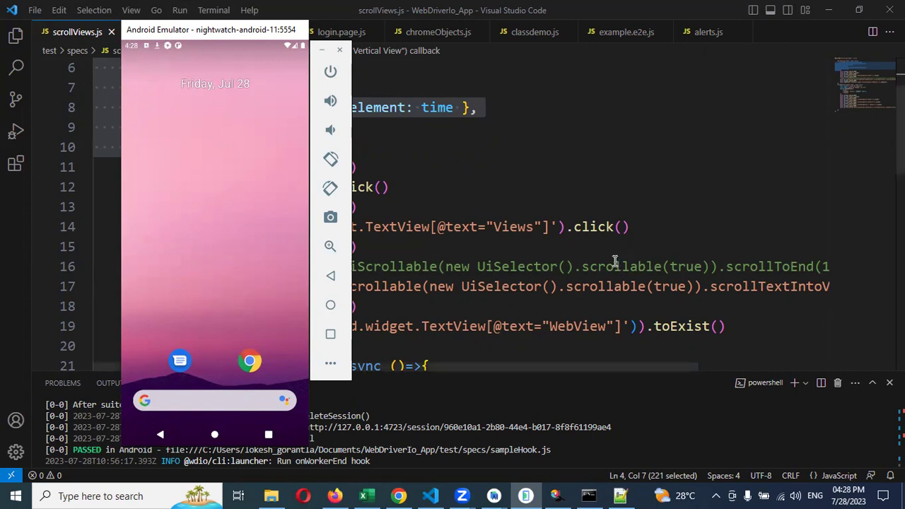